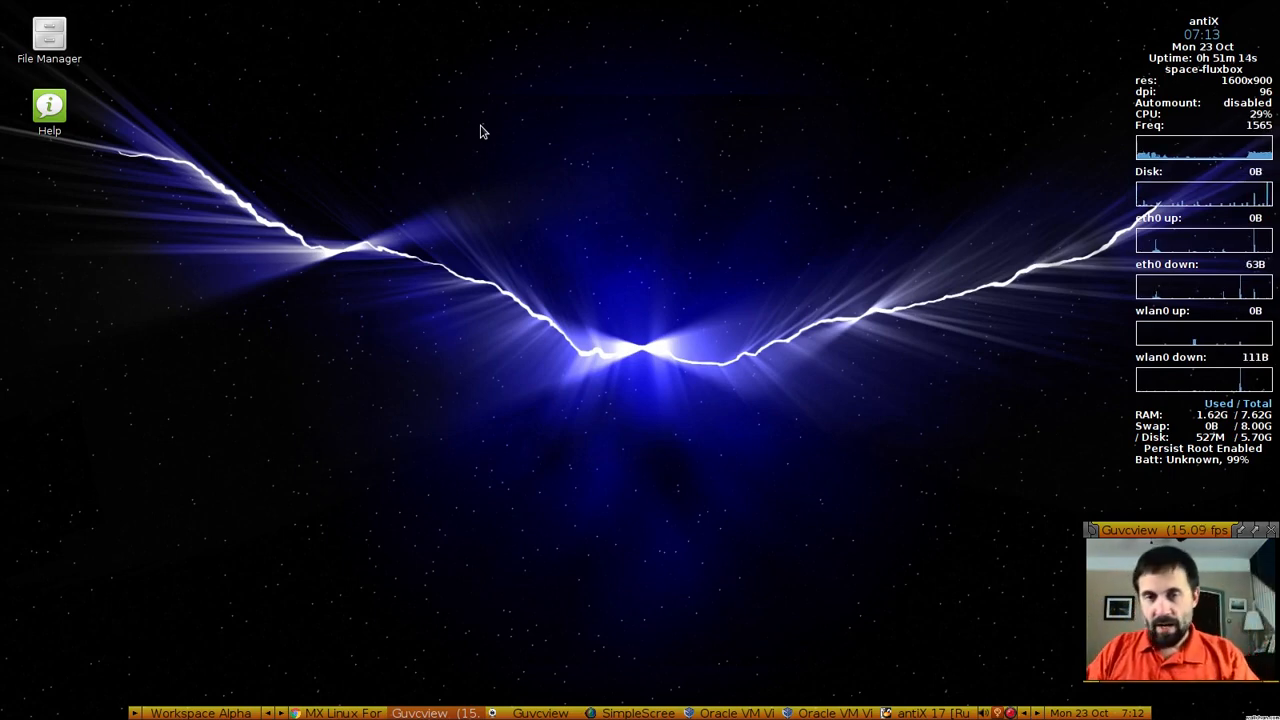
mouse_move(868, 444)
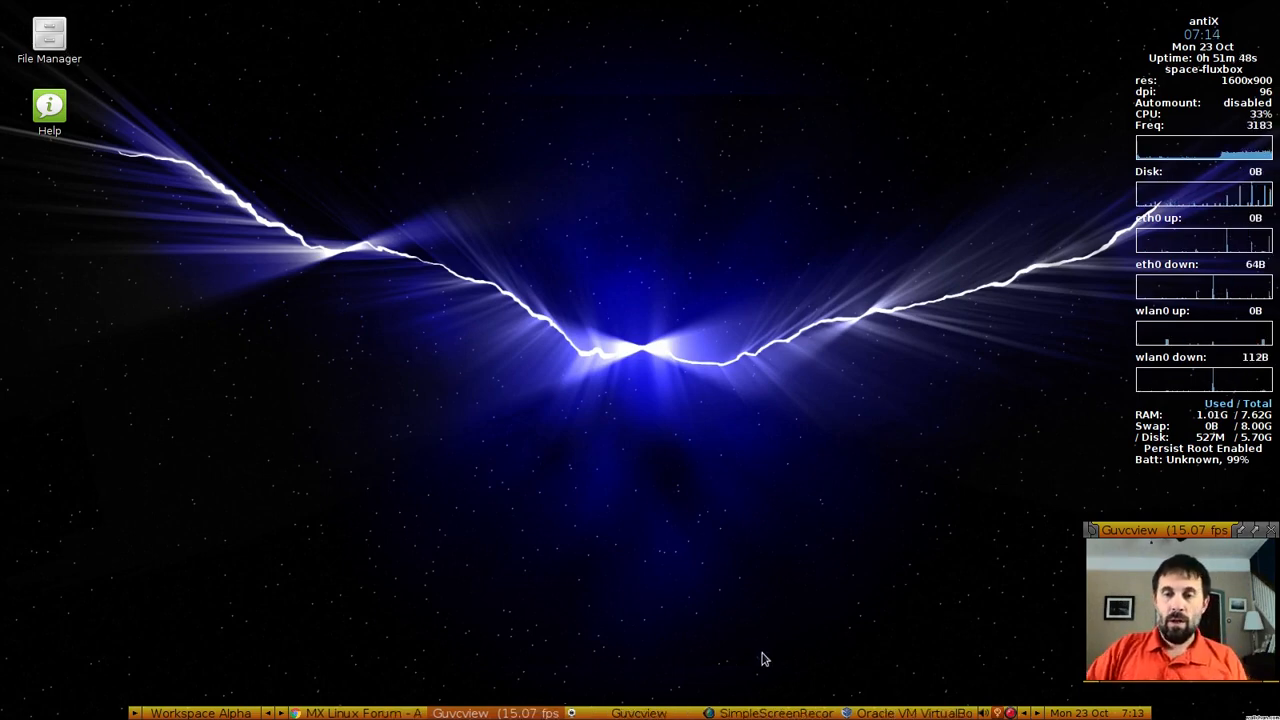
Bring the Oracle VM VirtualBox Manager to the front, showing the antiX 17 machine
click(910, 712)
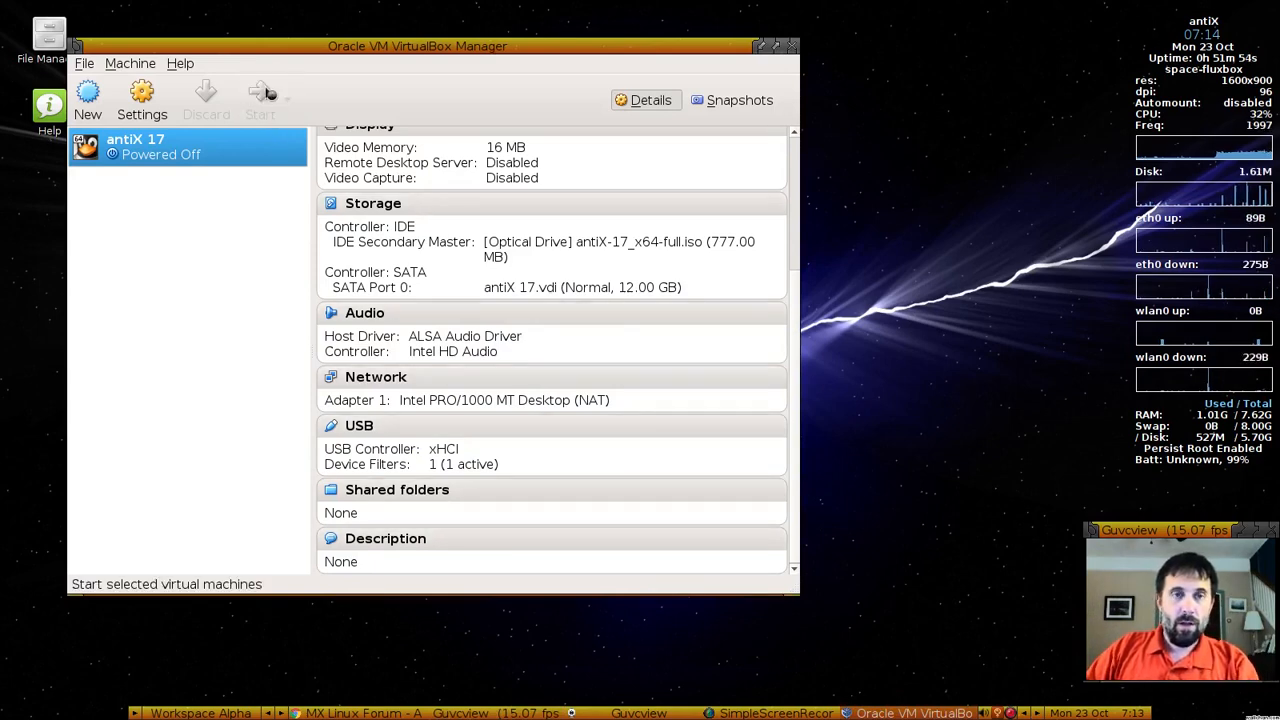
Start the antiX 17 virtual machine and show the extra boot options list on its boot menu
click(260, 100)
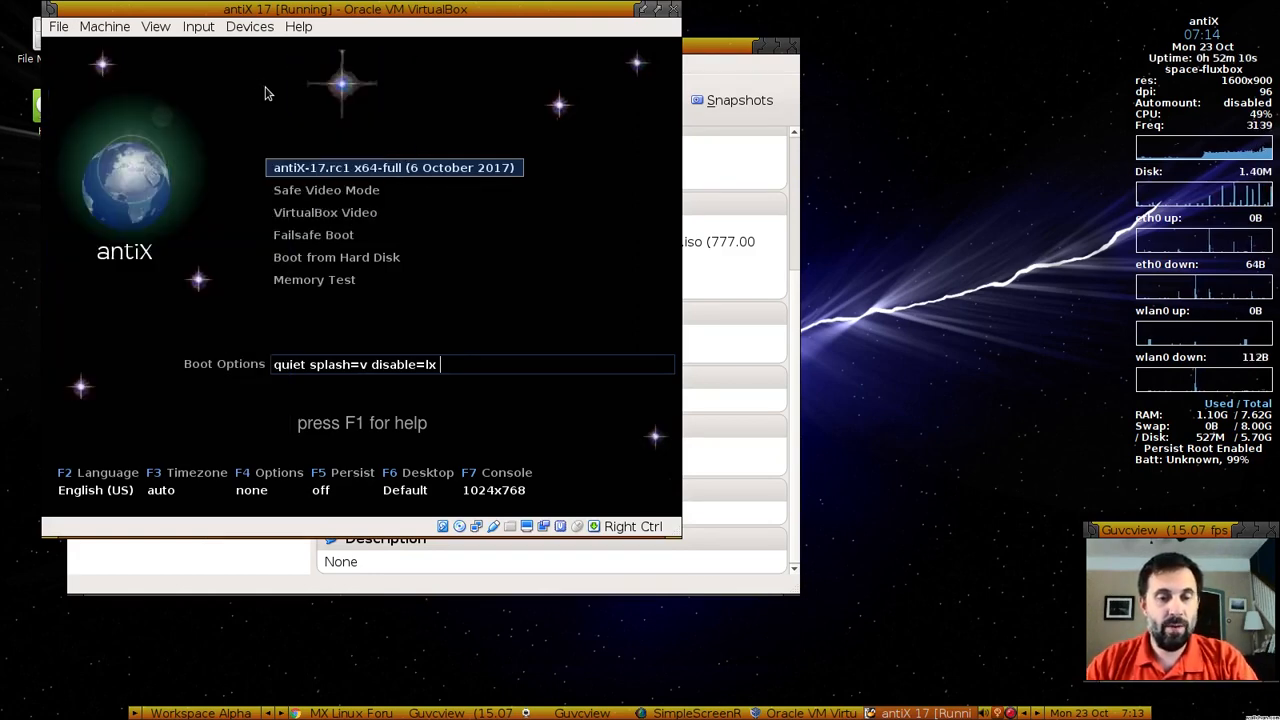
key(F3)
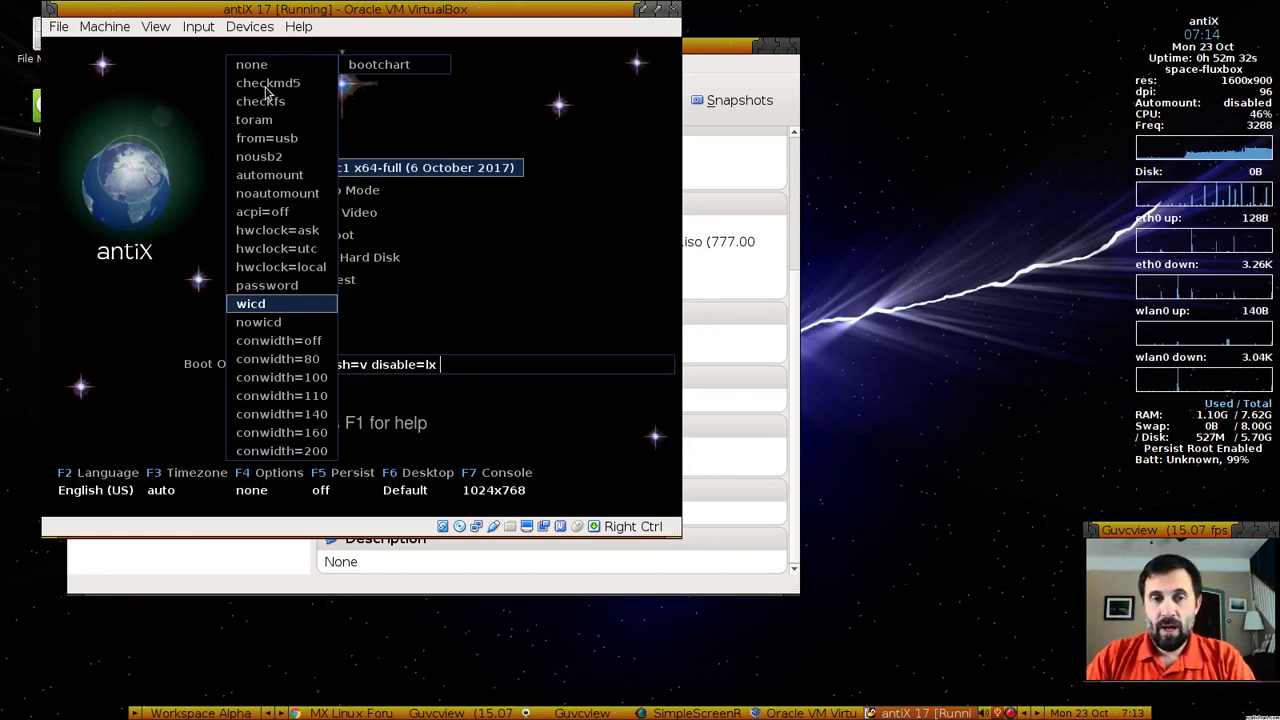
mouse_move(886, 158)
text(cen)
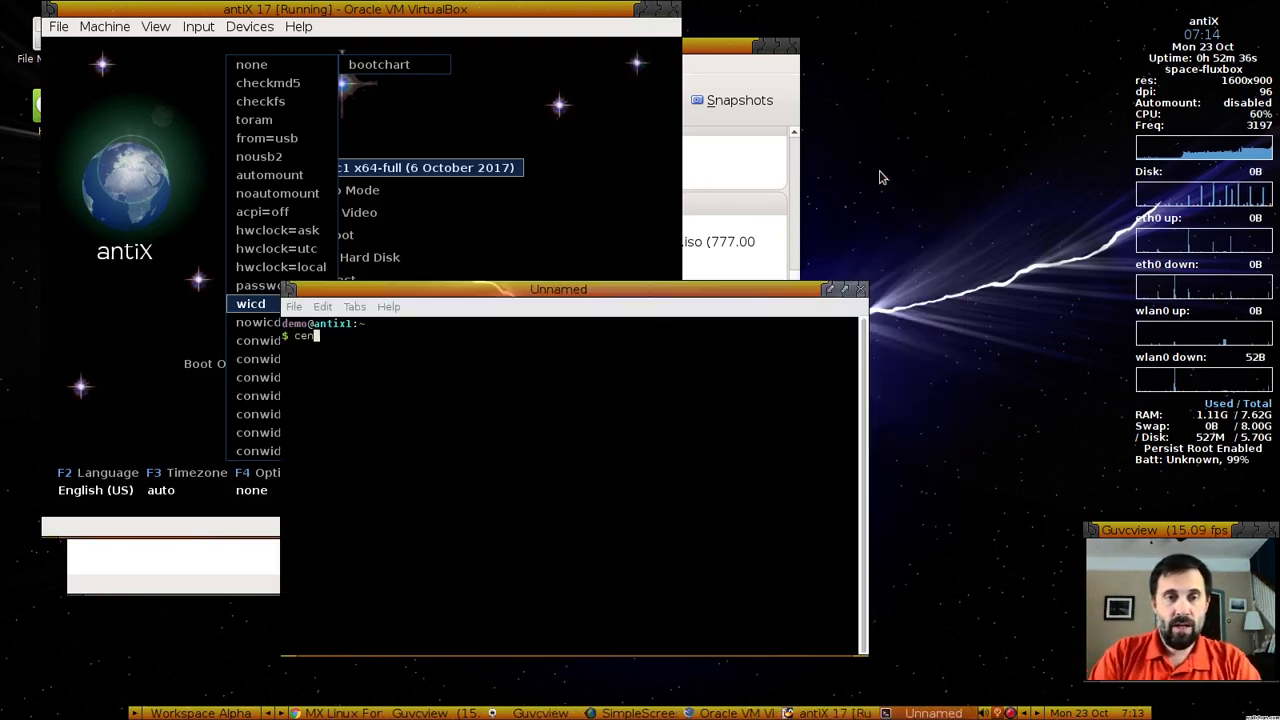
Run the ceni network tool, then leave the terminal with exit
key(Return)
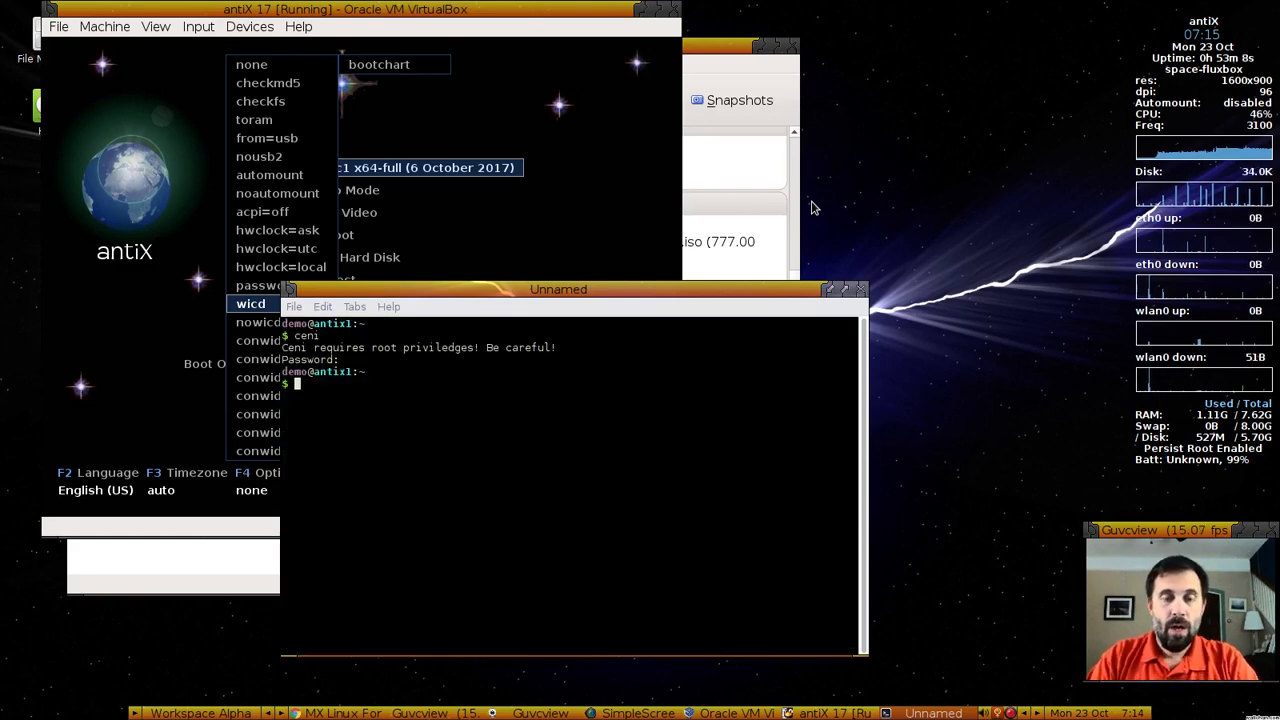
text(exit)
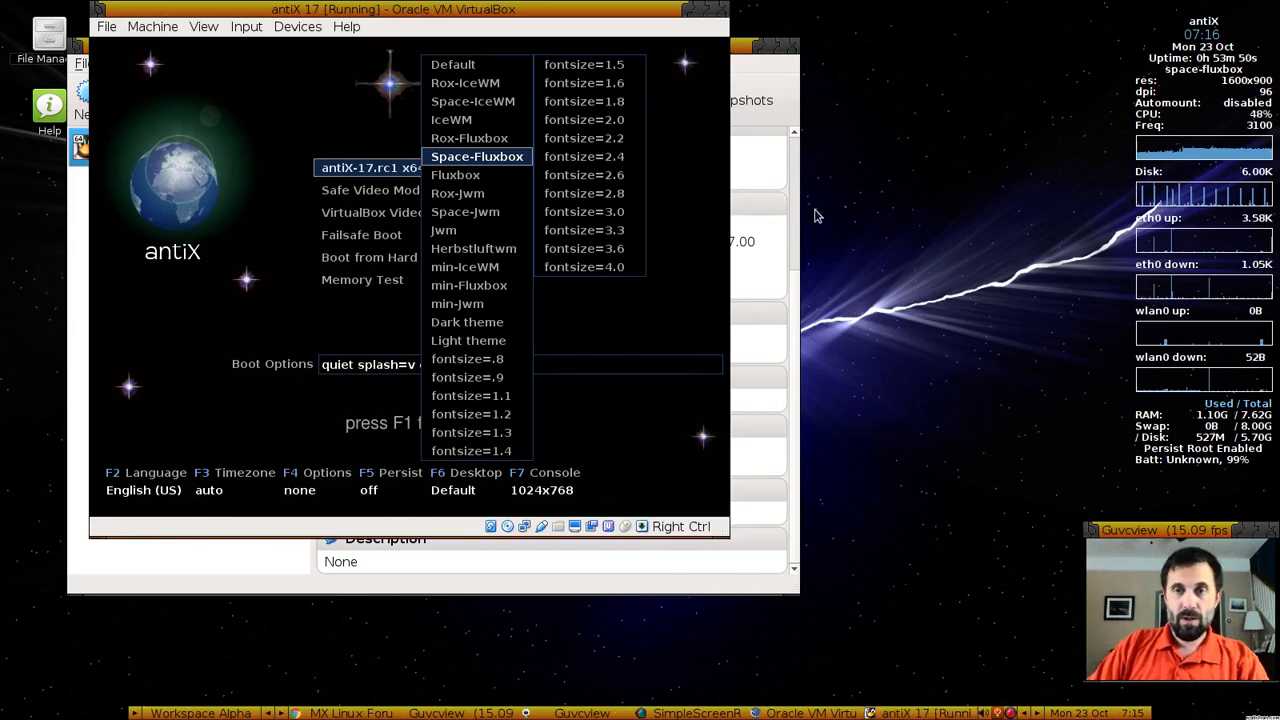
mouse_move(696, 286)
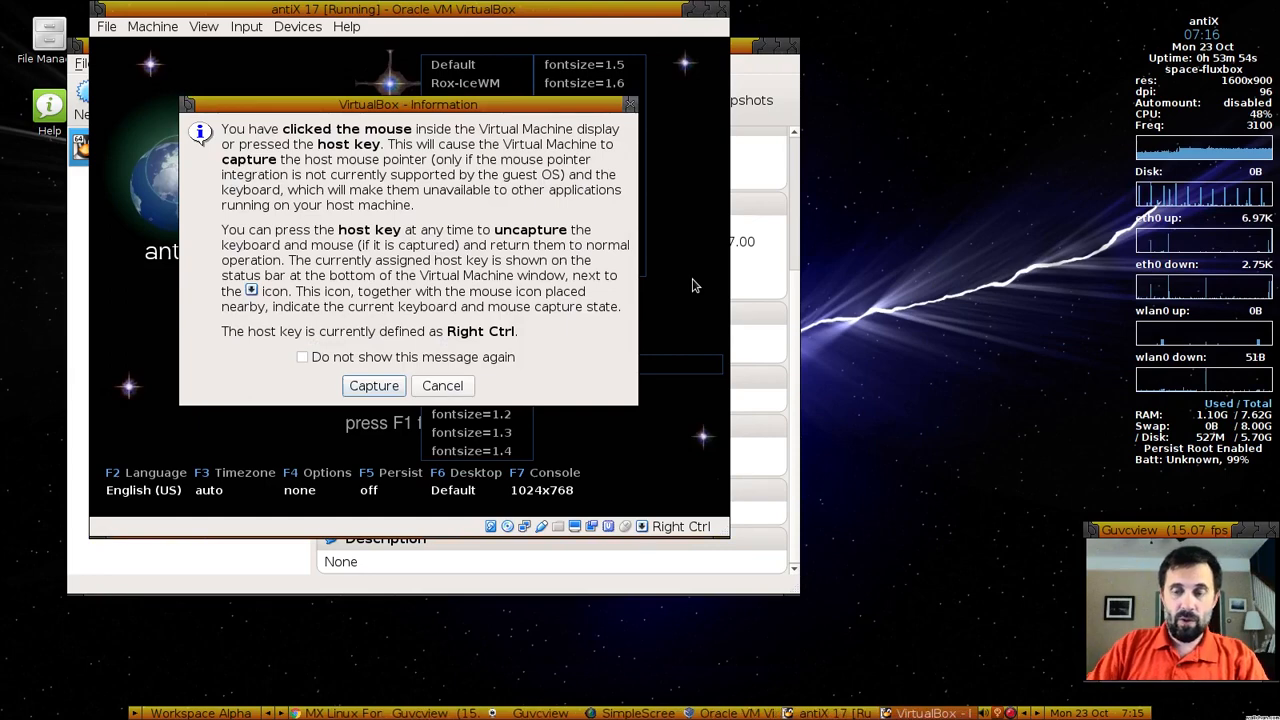
Let the antiX virtual machine capture the keyboard and mouse from the VirtualBox notice
click(372, 384)
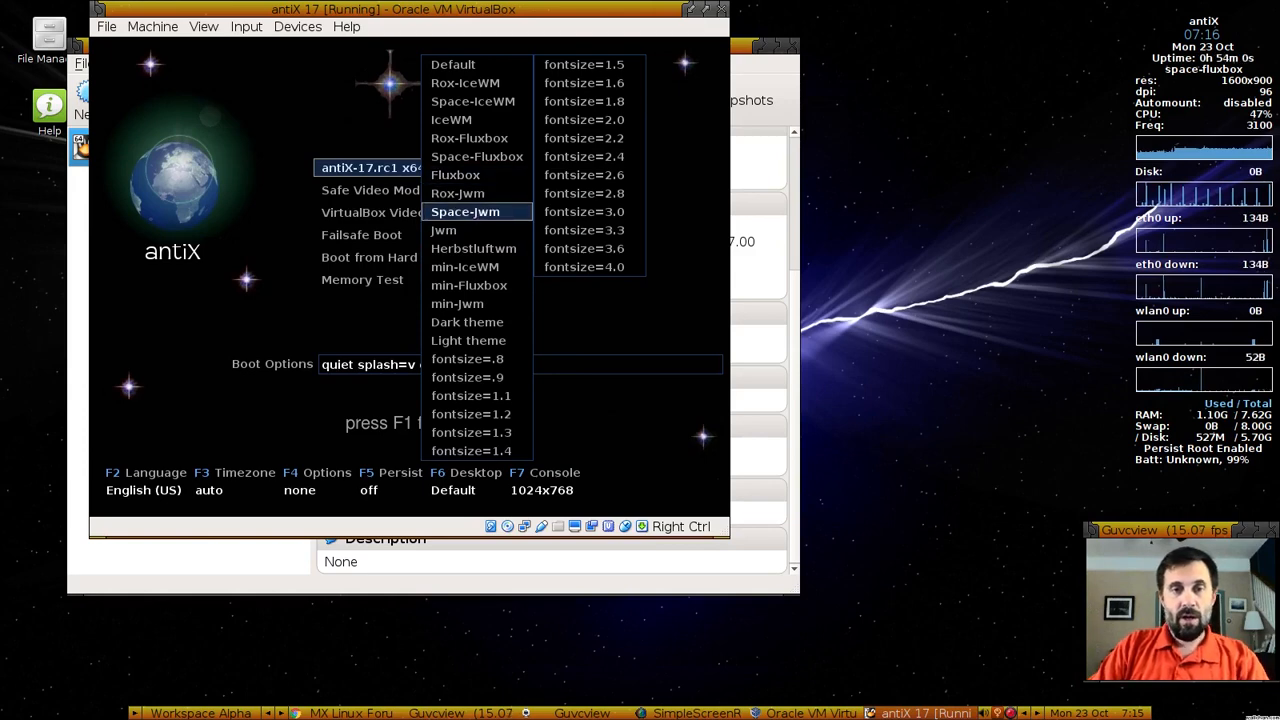
mouse_move(468, 340)
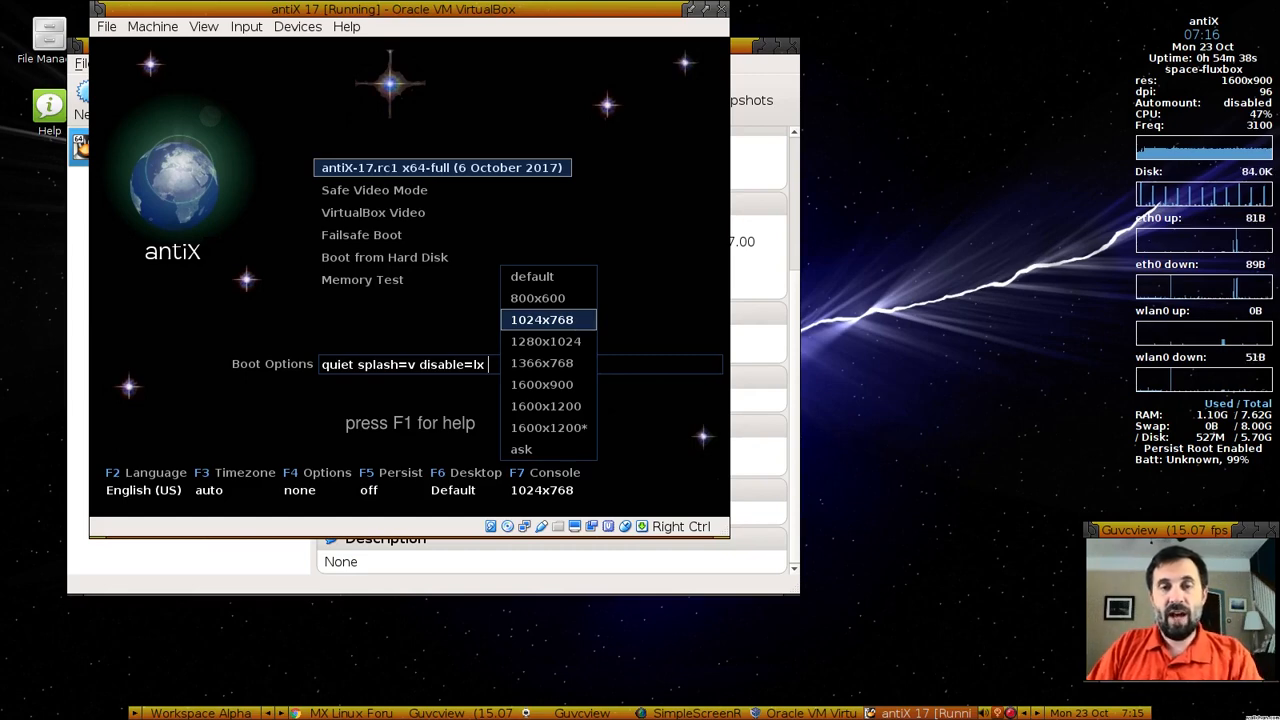
Keep the console resolution at 1024x768 on the antiX boot menu
click(540, 320)
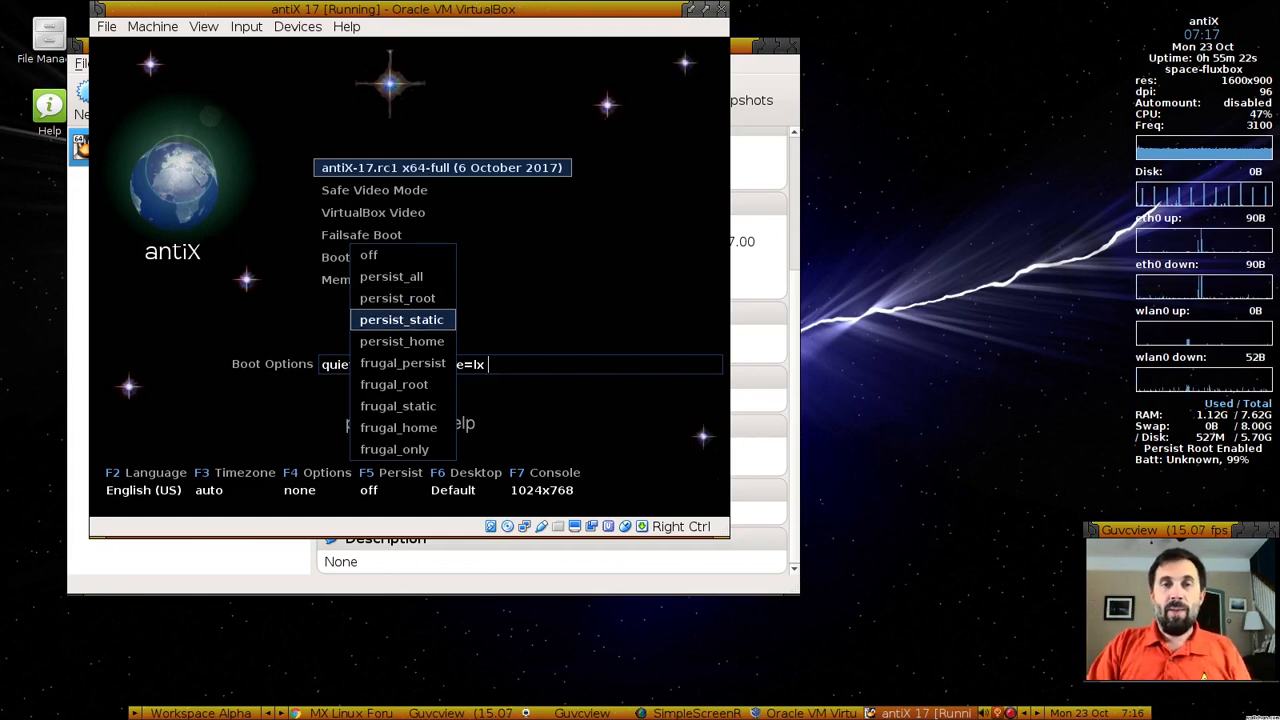
Leave persistence unchanged, add 'nomodeset xorg=safe' boot options and move to Safe Video Mode
key(Up)
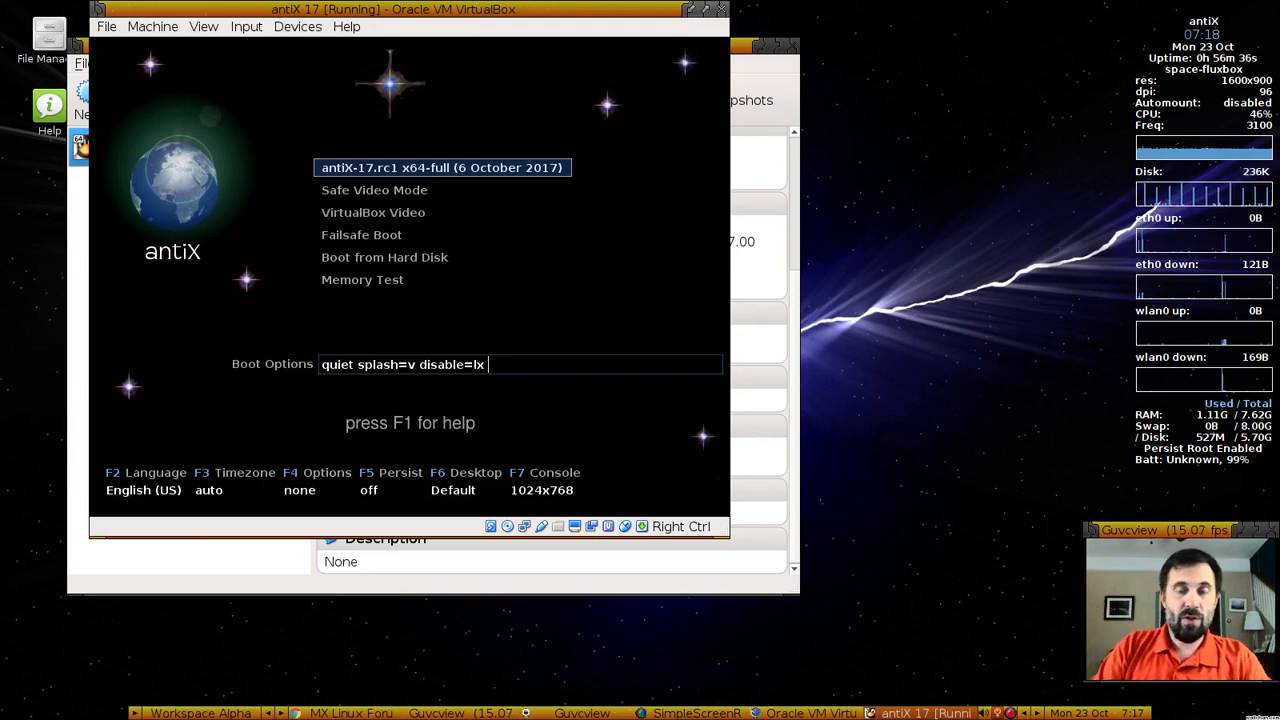
text(nomodeset xorg=safe)
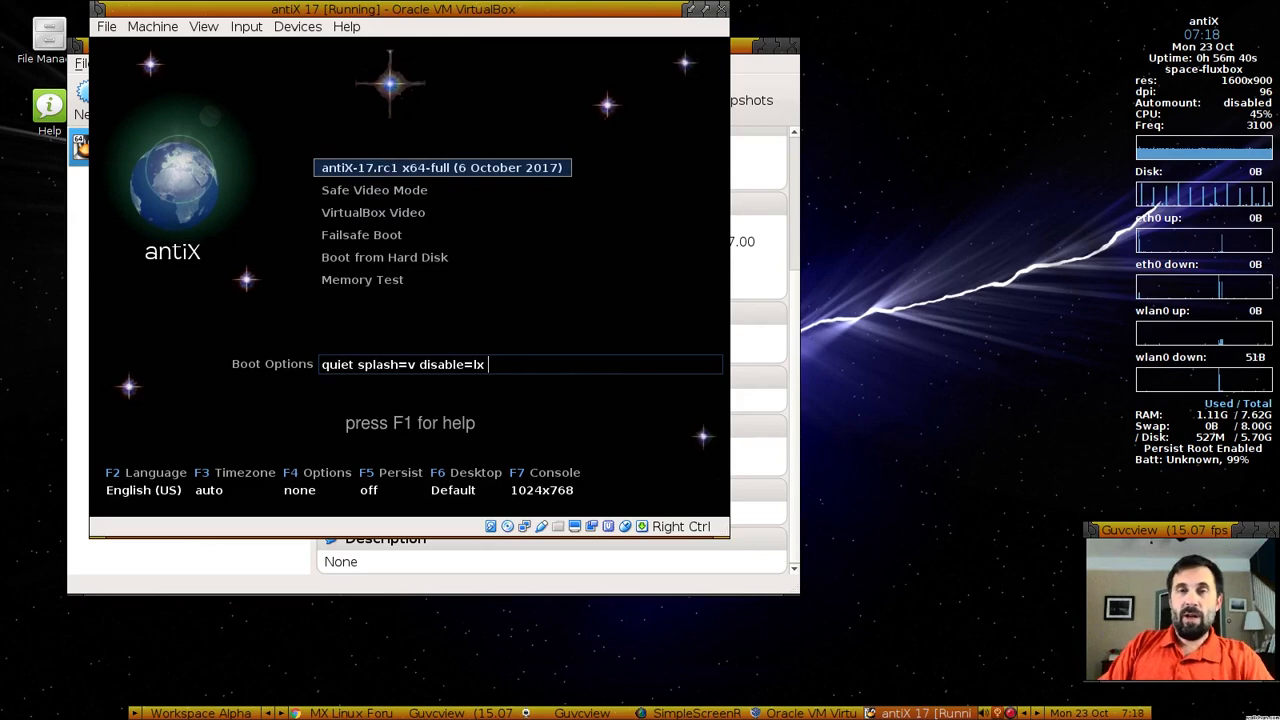
key(Down)
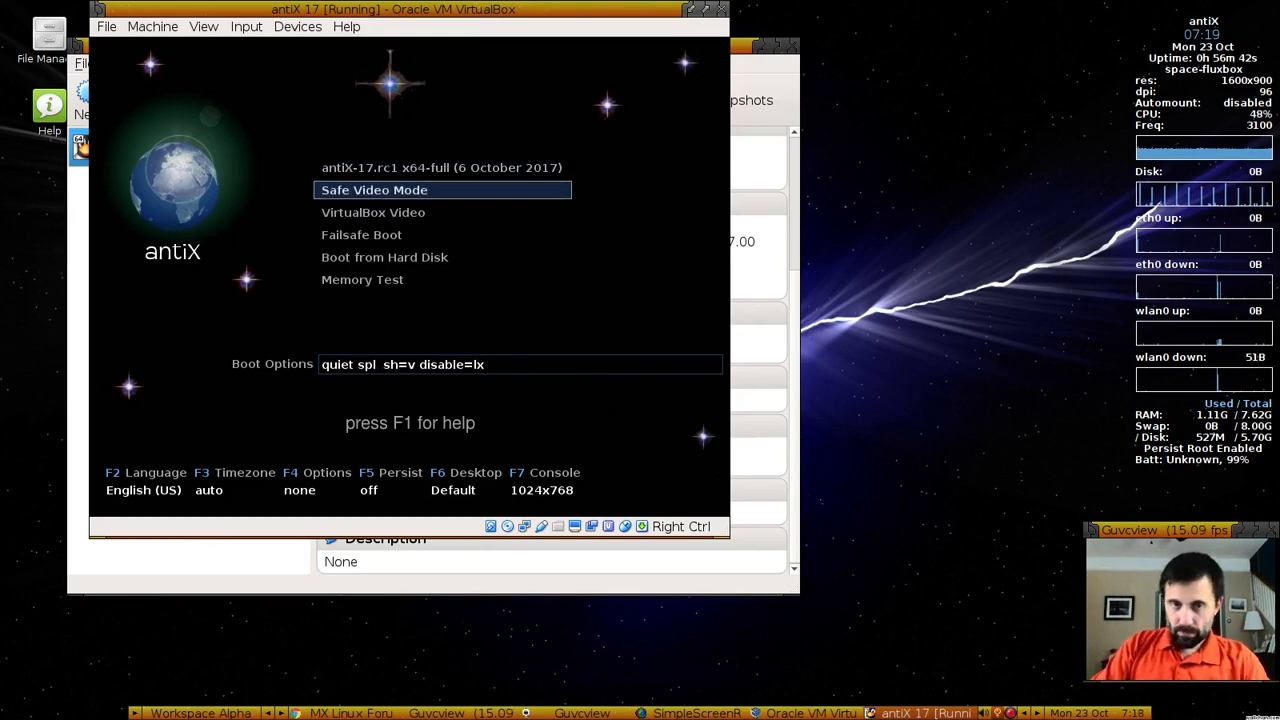
key(Down)
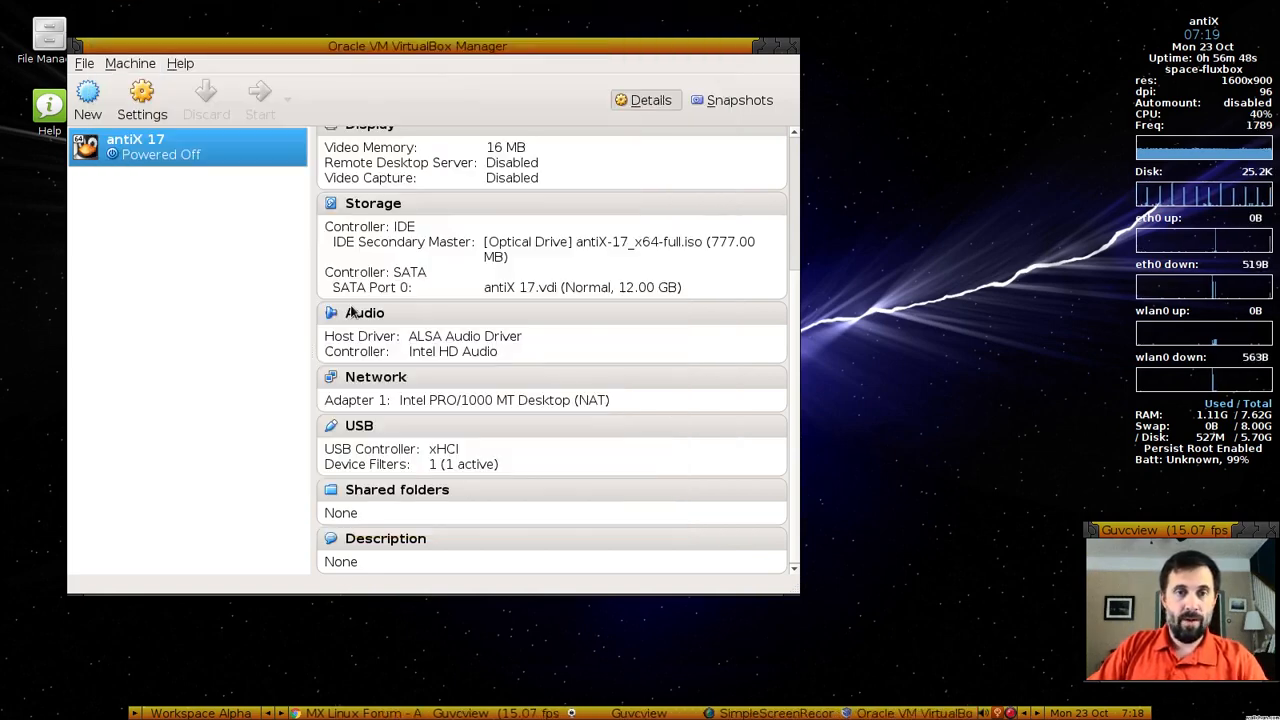
Close the VirtualBox manager and launch Live-USB Maker from the desktop menu with Select ISO mode
click(788, 46)
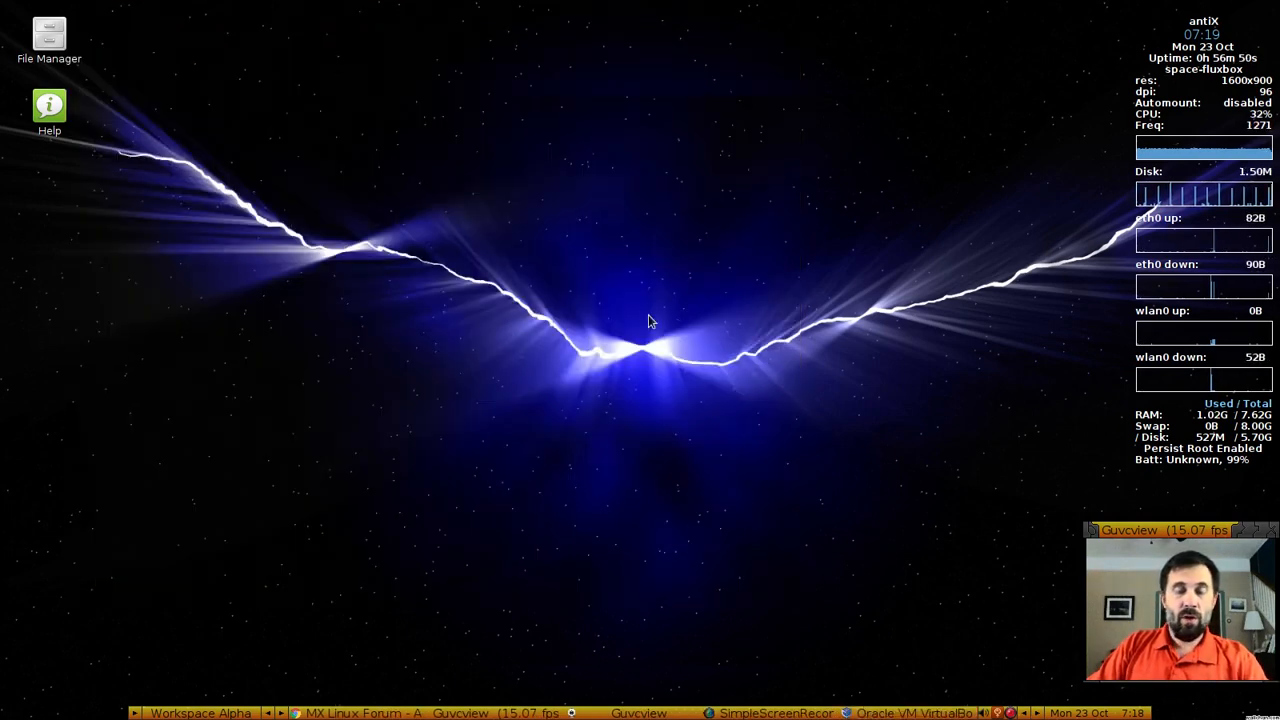
right_click(648, 320)
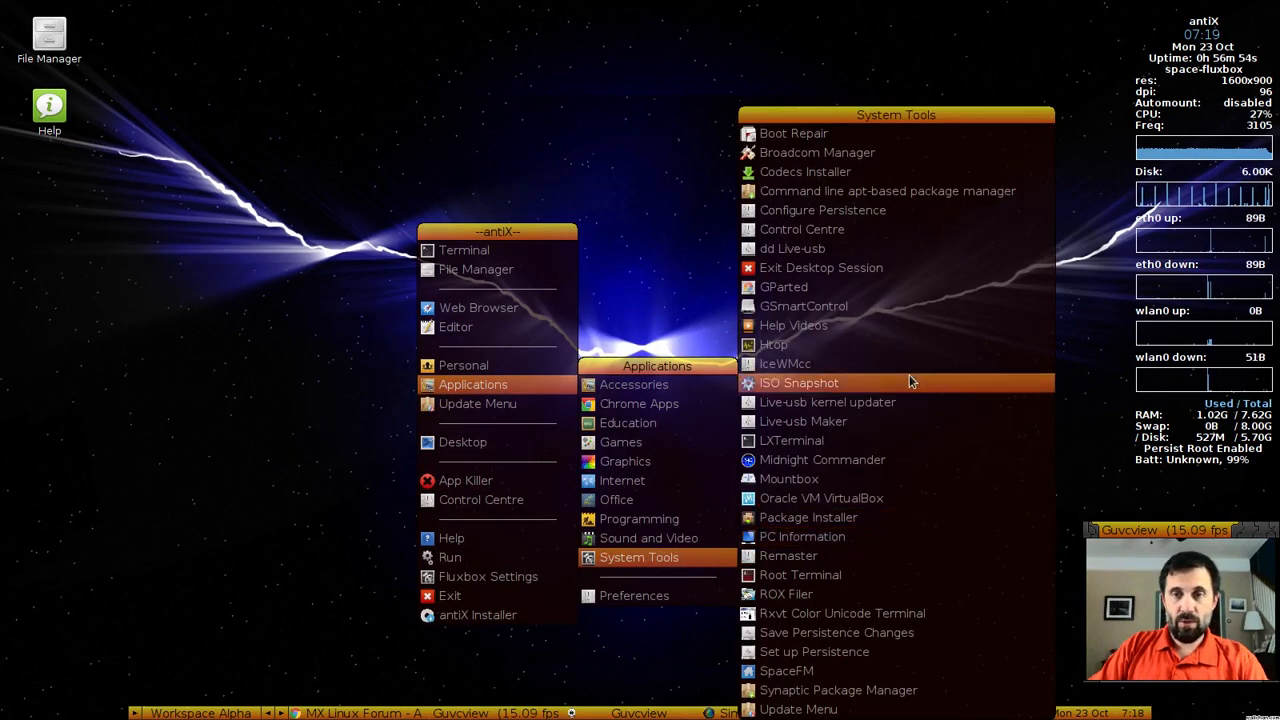
mouse_move(848, 248)
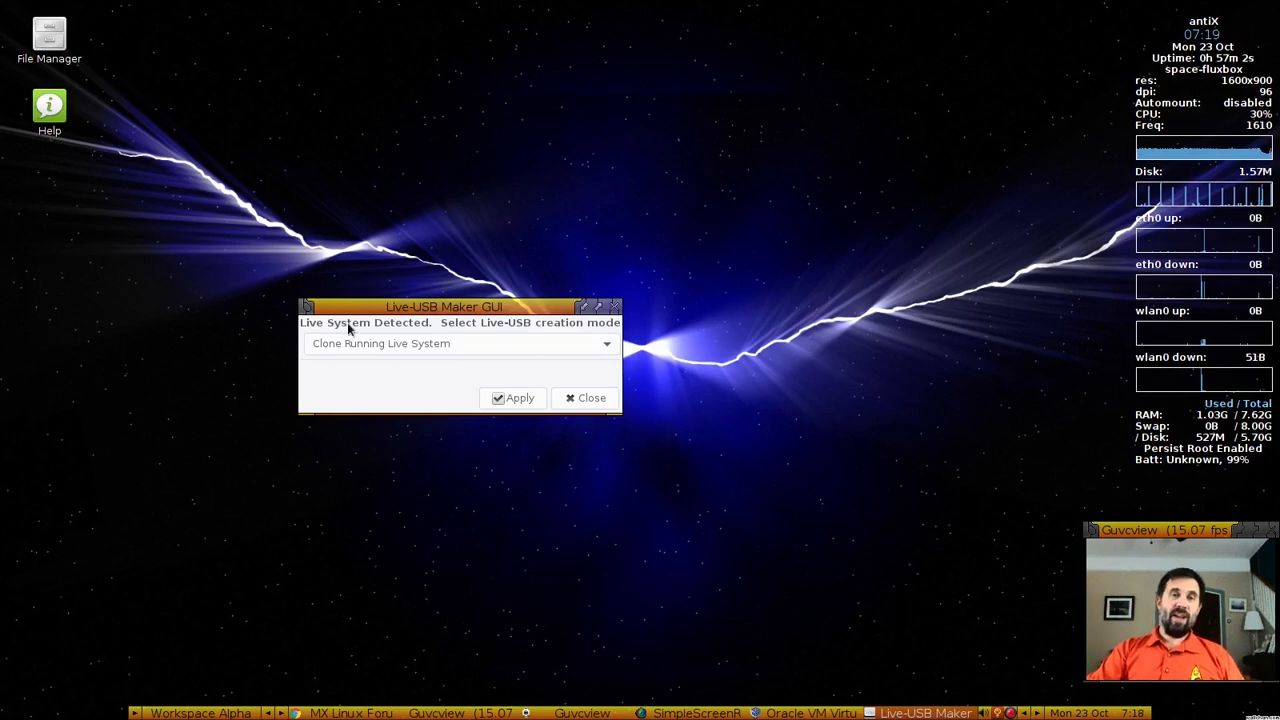
drag(444, 306, 632, 280)
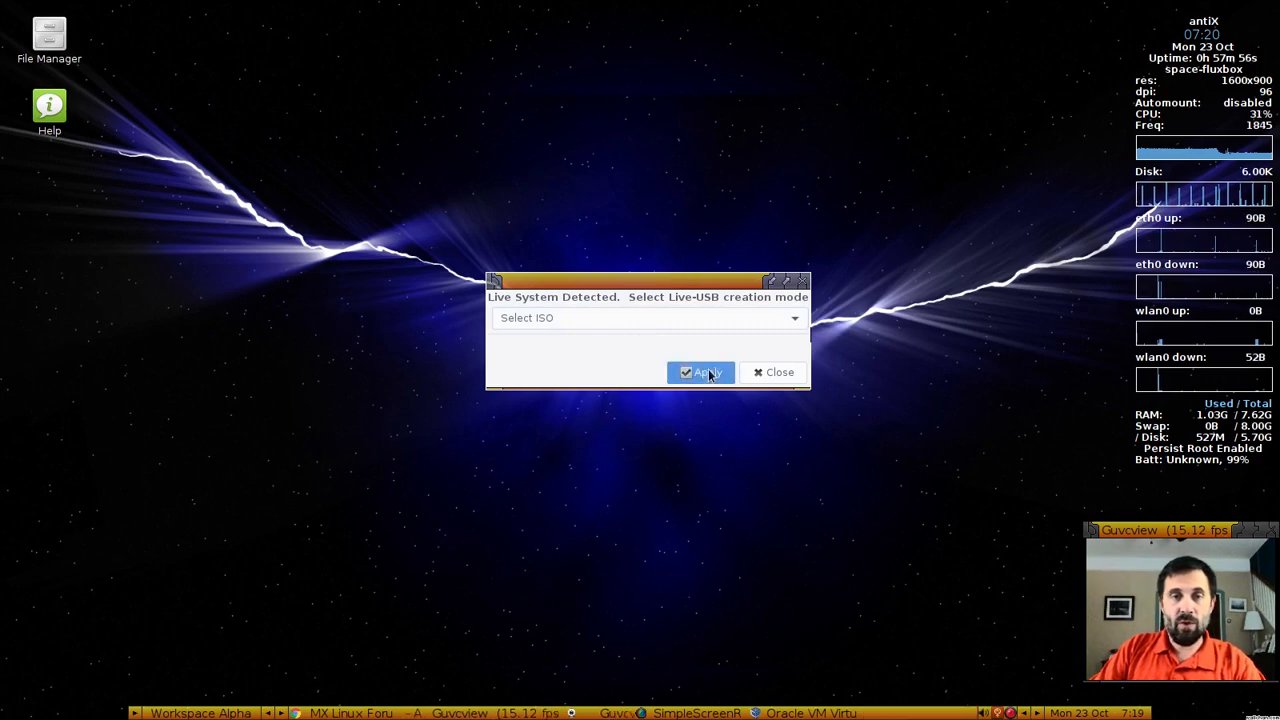
Proceed to the creation settings for the PNY 30.2G drive and show the creation modes list
click(700, 372)
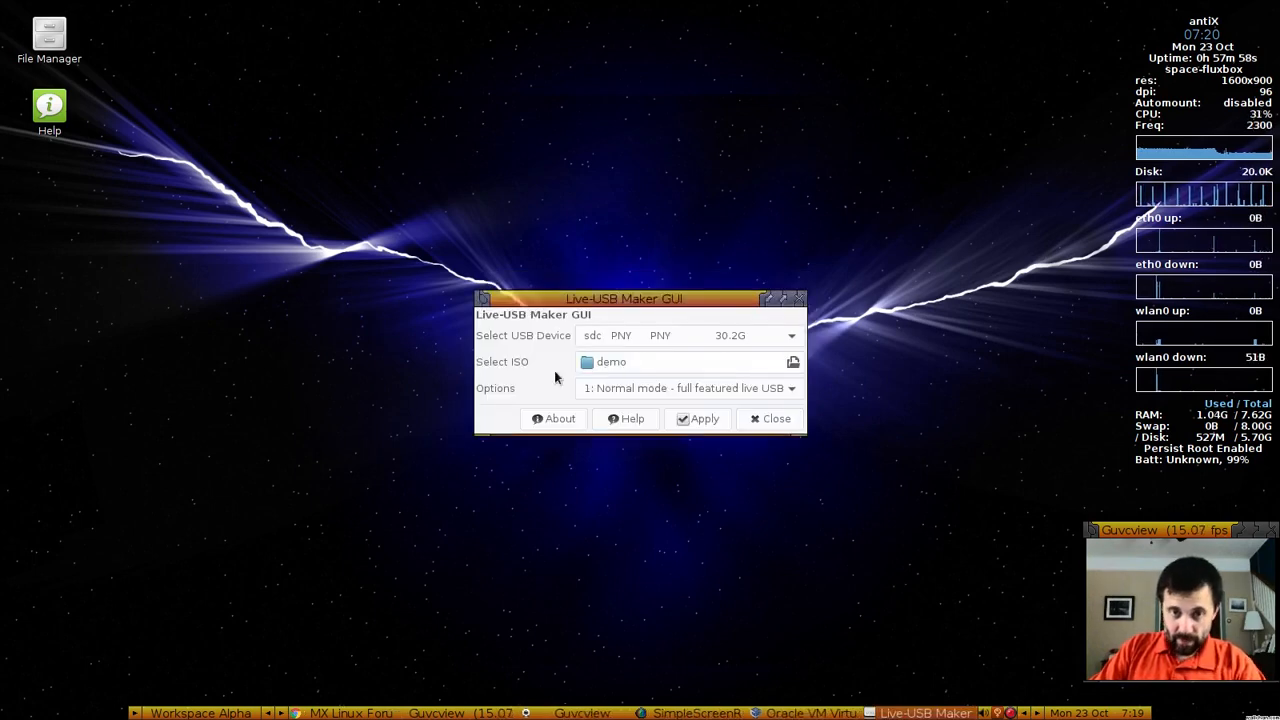
mouse_move(684, 370)
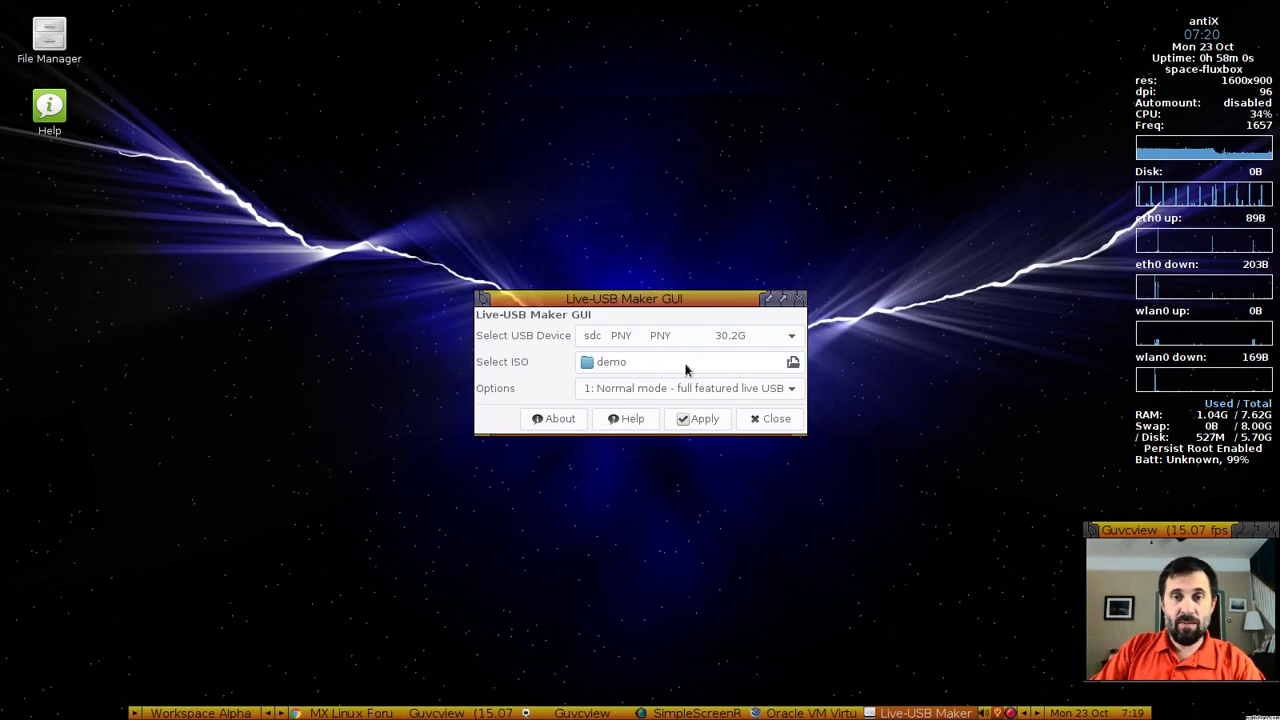
mouse_move(660, 340)
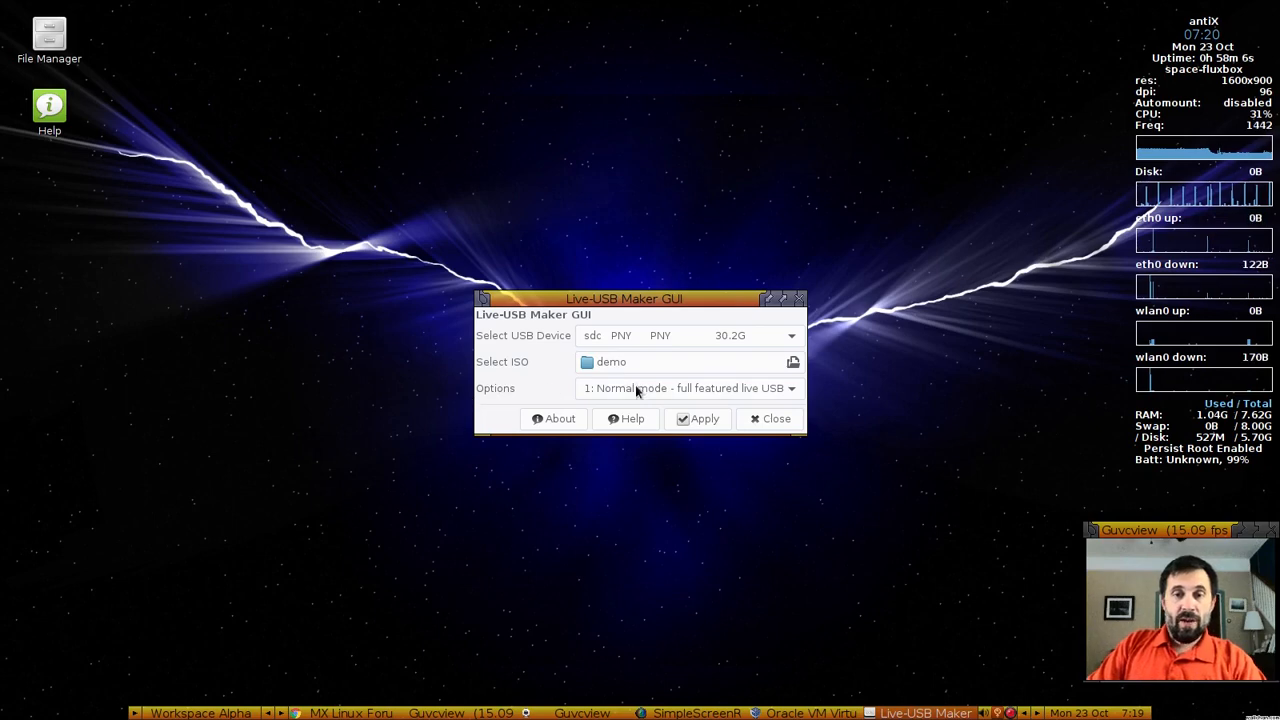
click(790, 388)
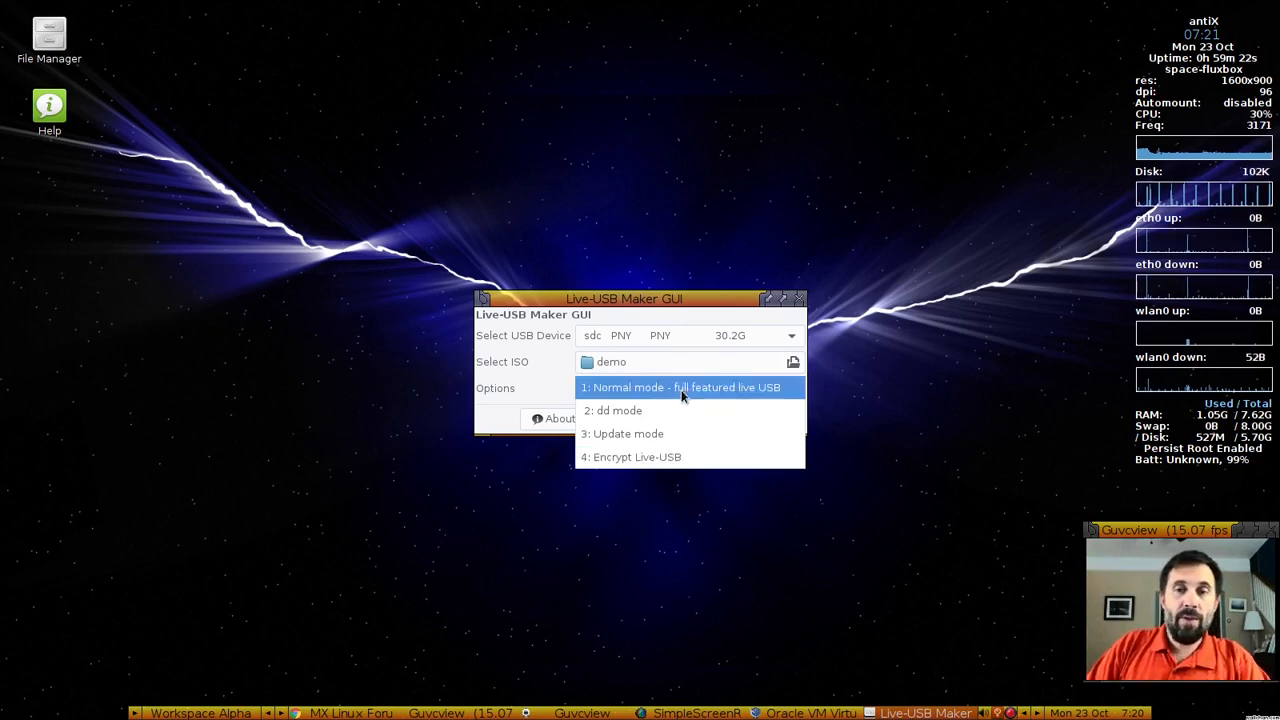
Keep Normal mode, acknowledge the not-an-ISO warning and look inside the Desktop folder
click(680, 388)
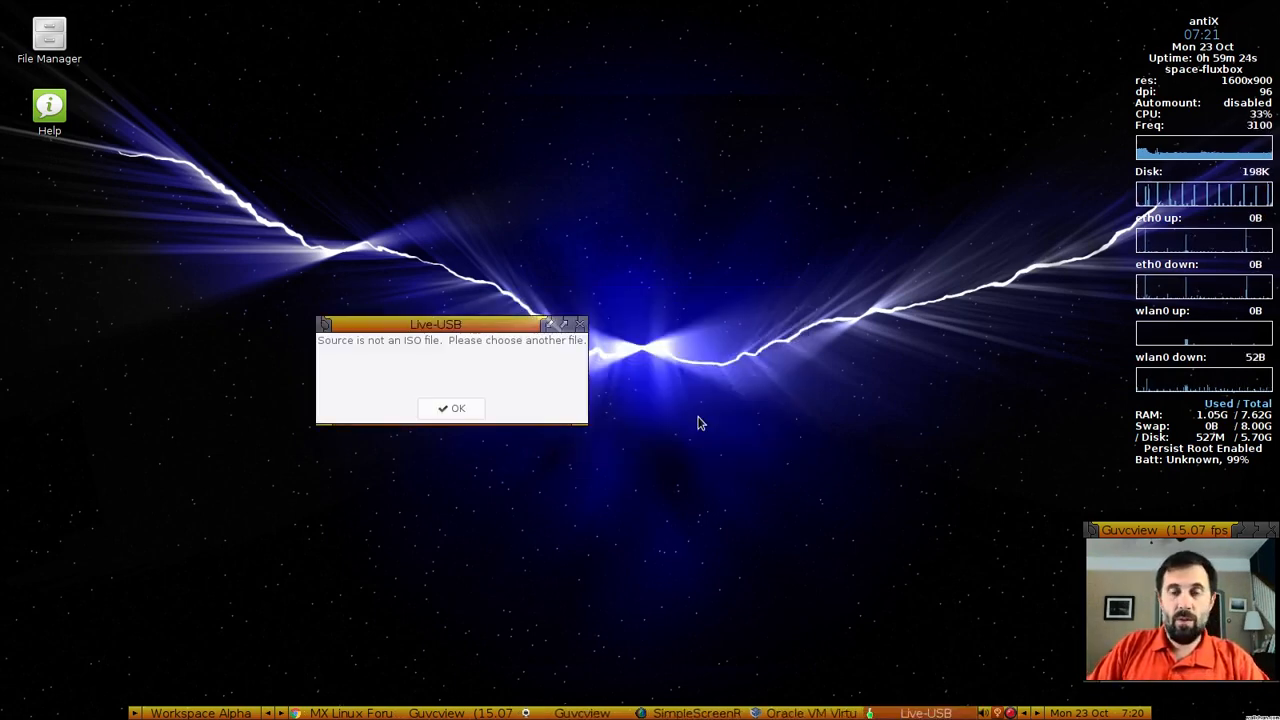
click(452, 408)
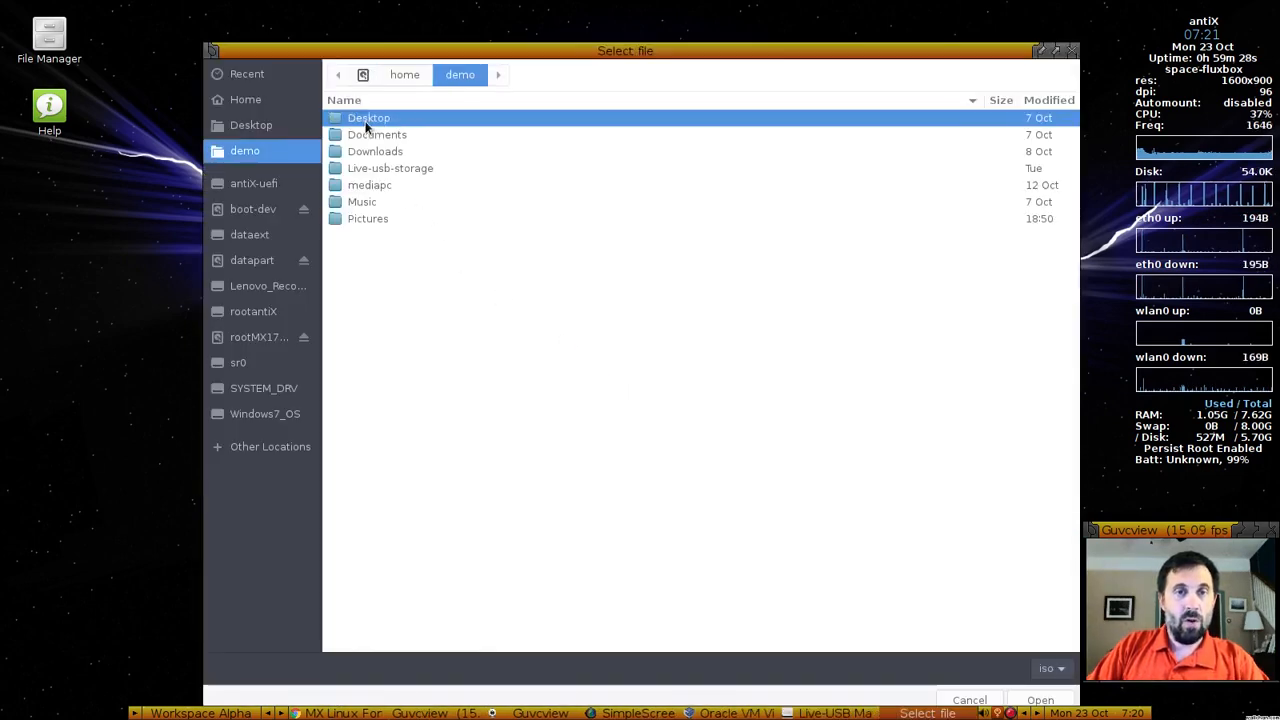
double_click(368, 116)
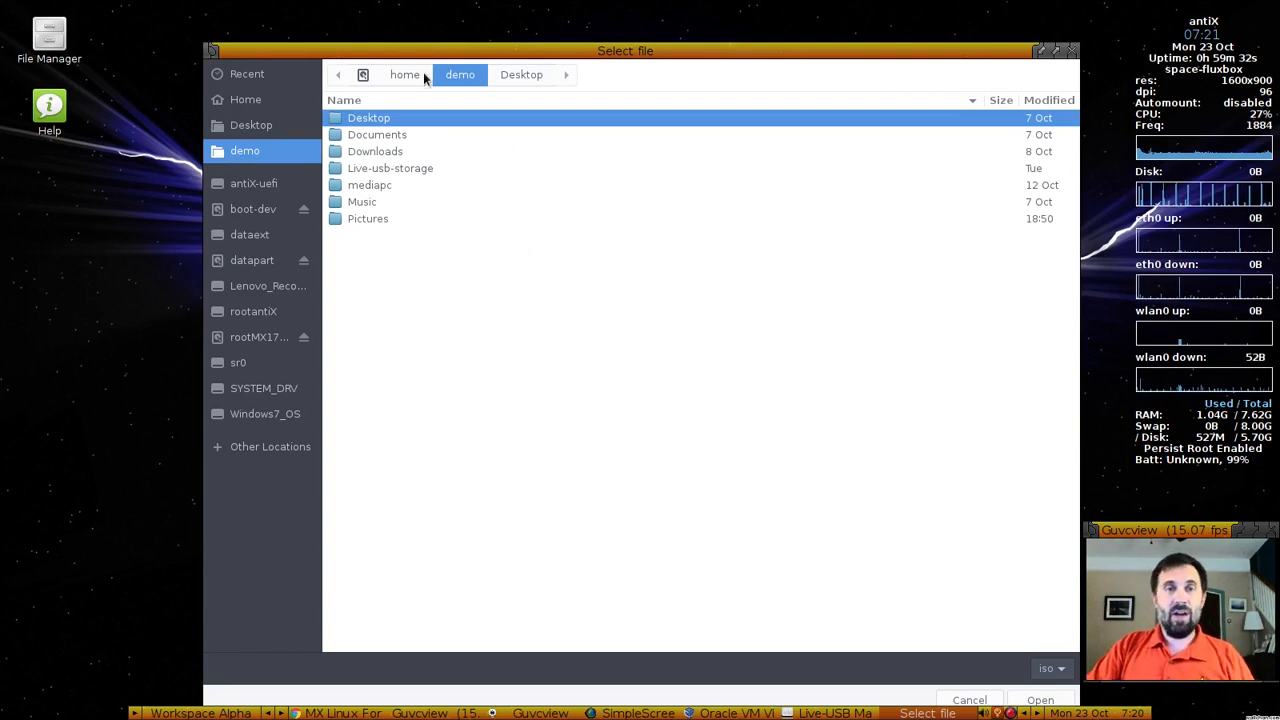
mouse_move(468, 188)
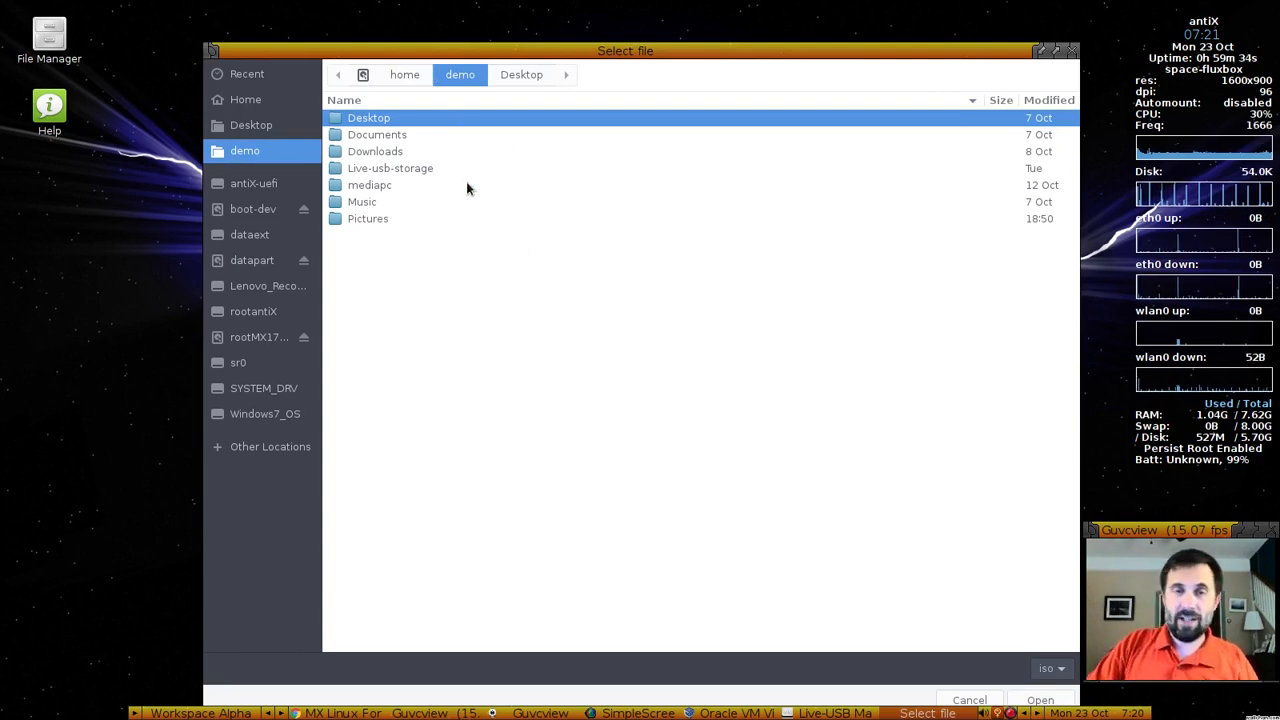
mouse_move(378, 184)
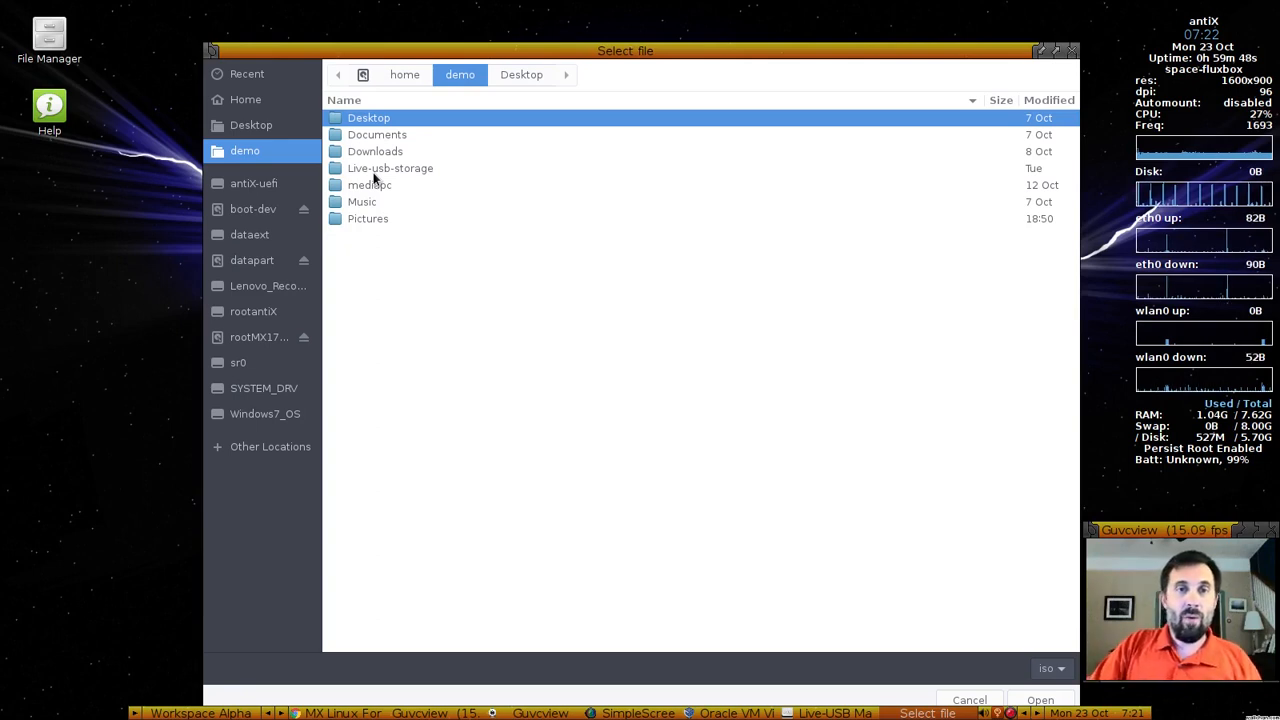
Browse Live-usb-storage and its antiX 17 and Logs folders, returning to Live-usb-storage
double_click(390, 168)
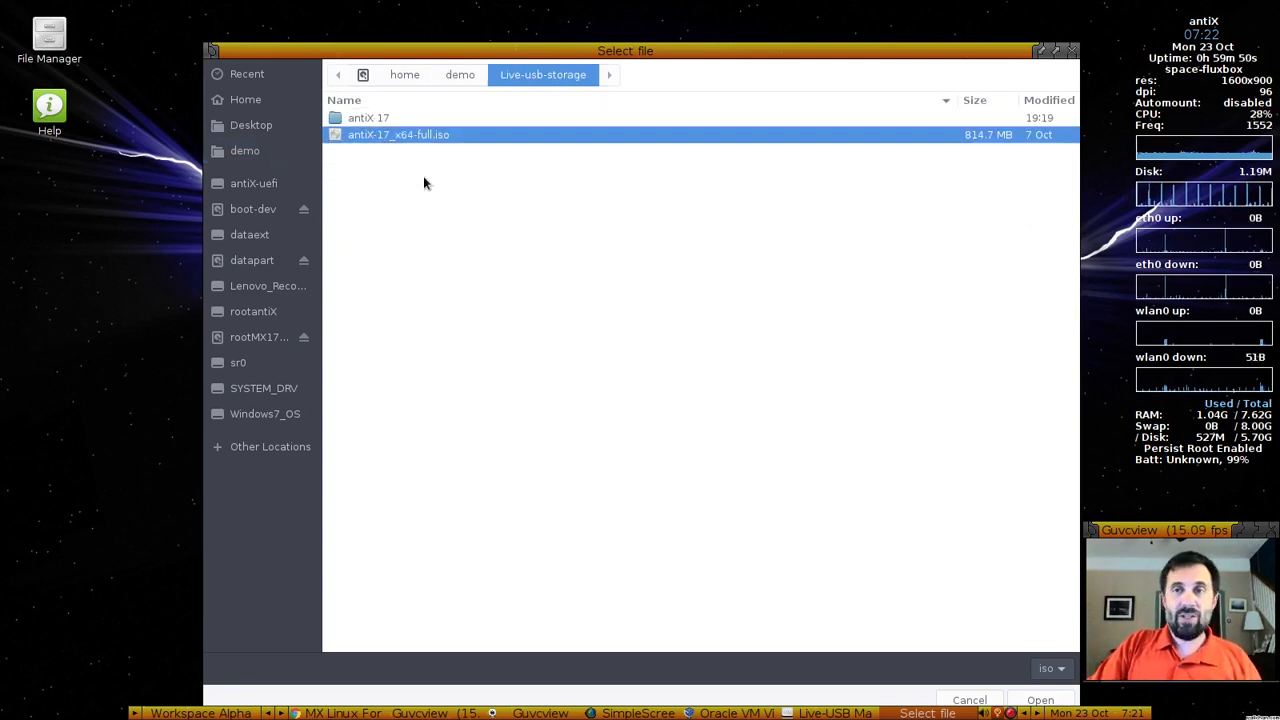
double_click(368, 116)
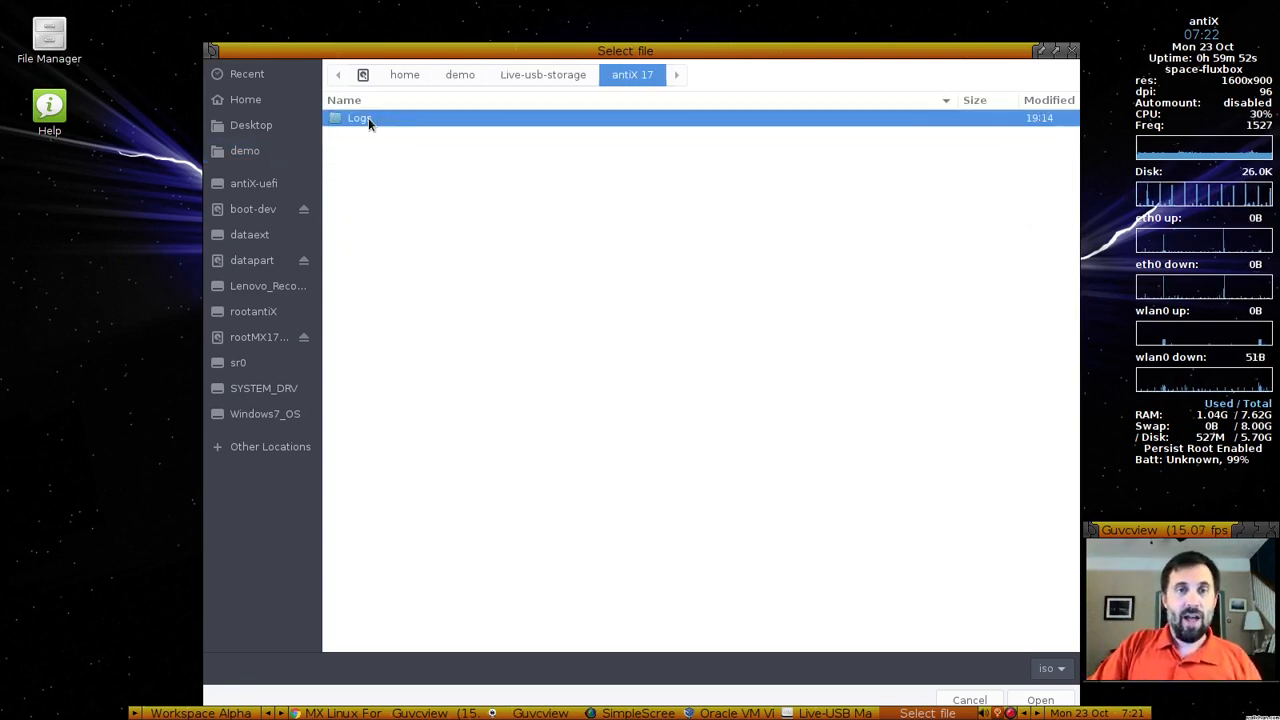
double_click(358, 118)
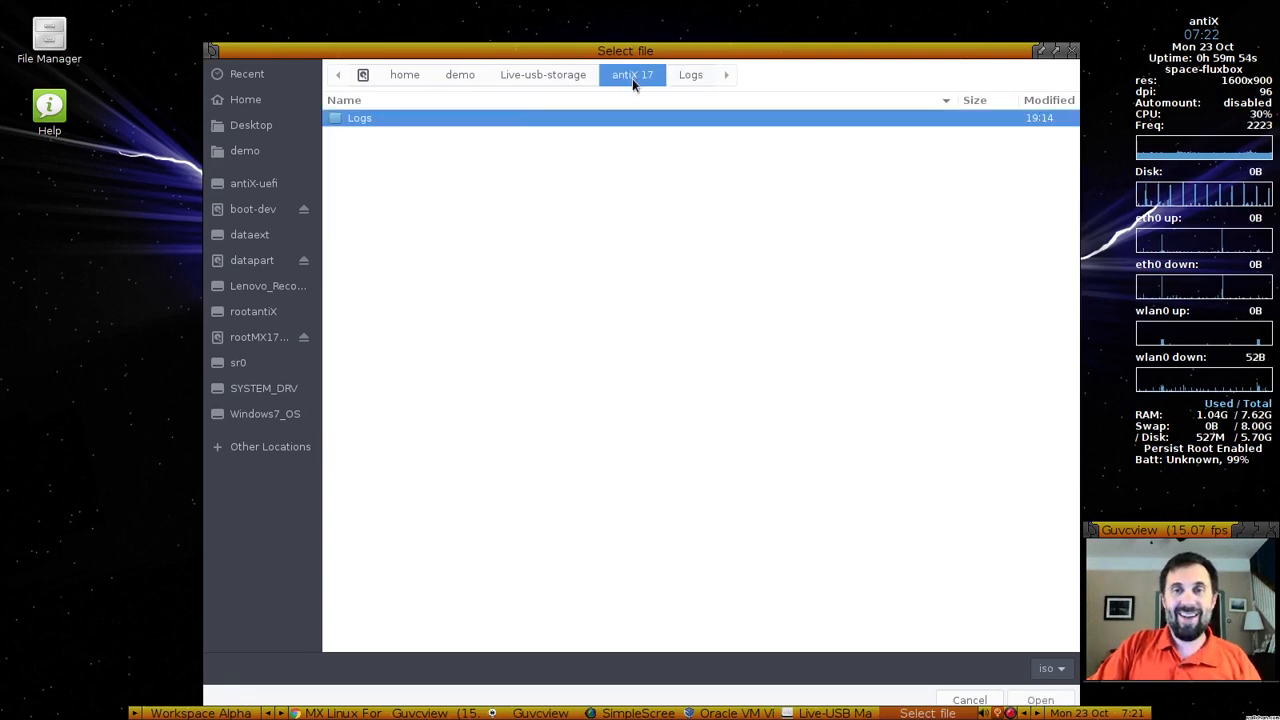
click(544, 74)
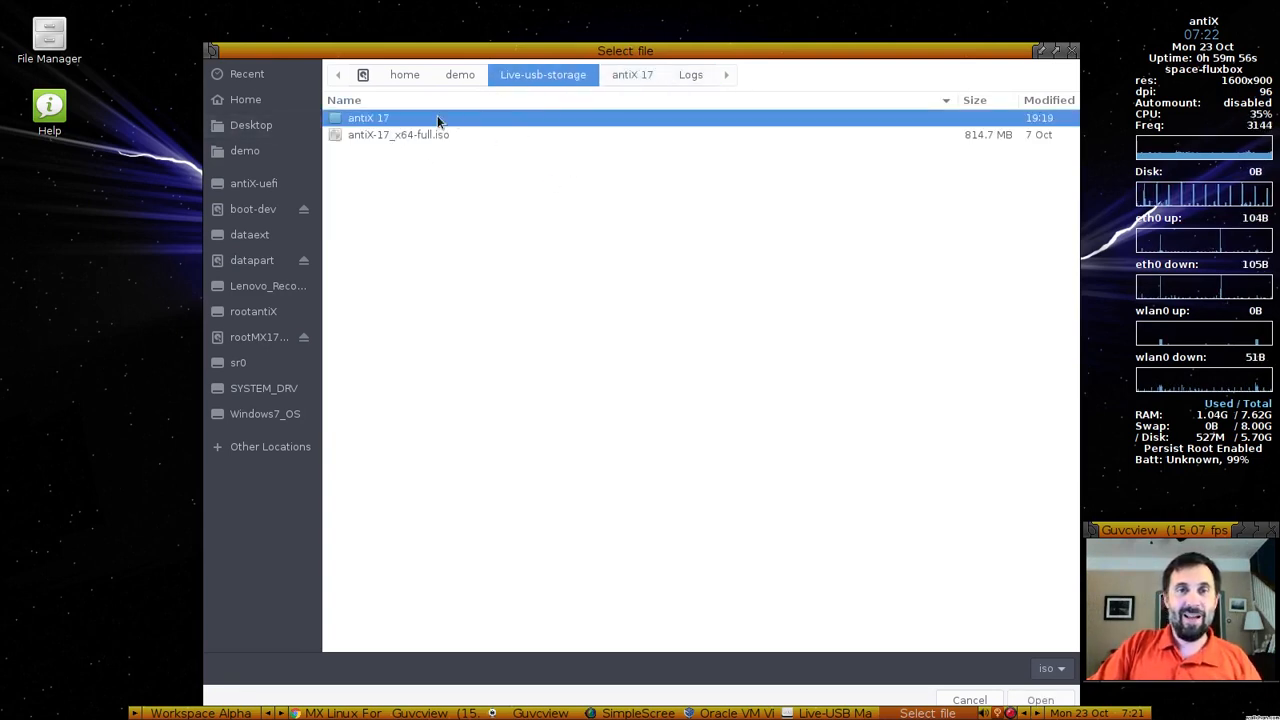
double_click(368, 116)
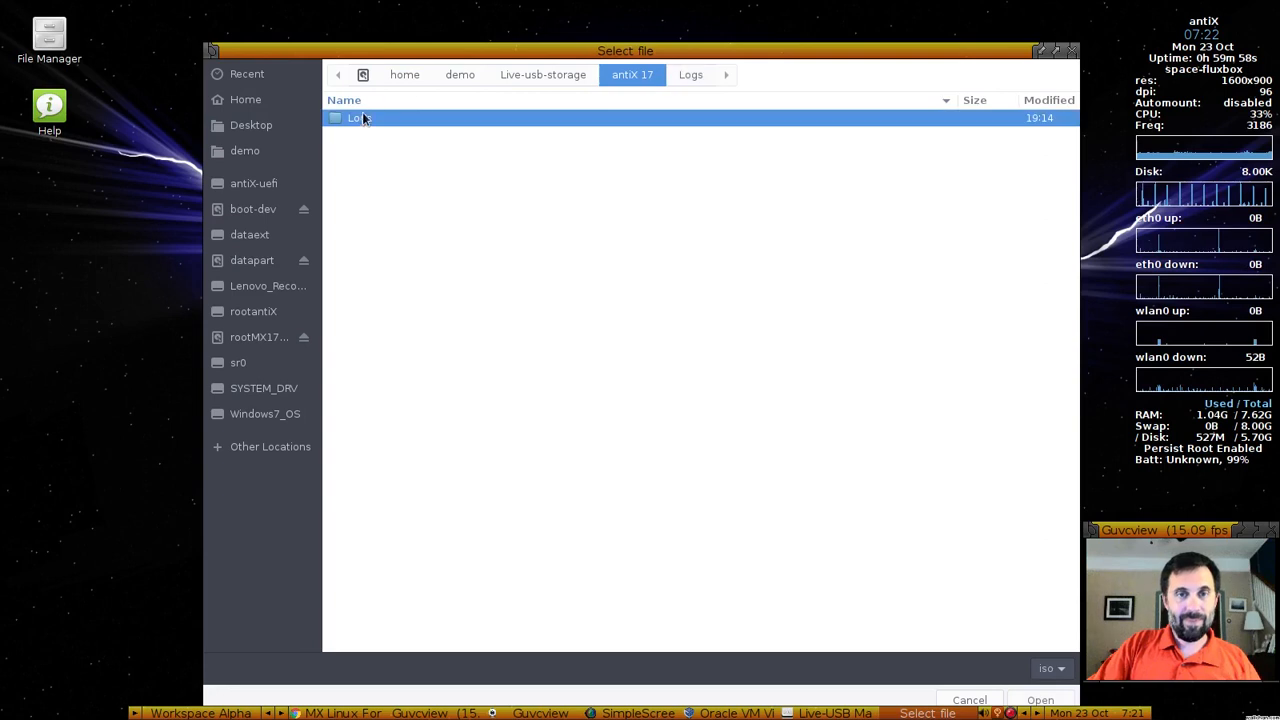
click(542, 74)
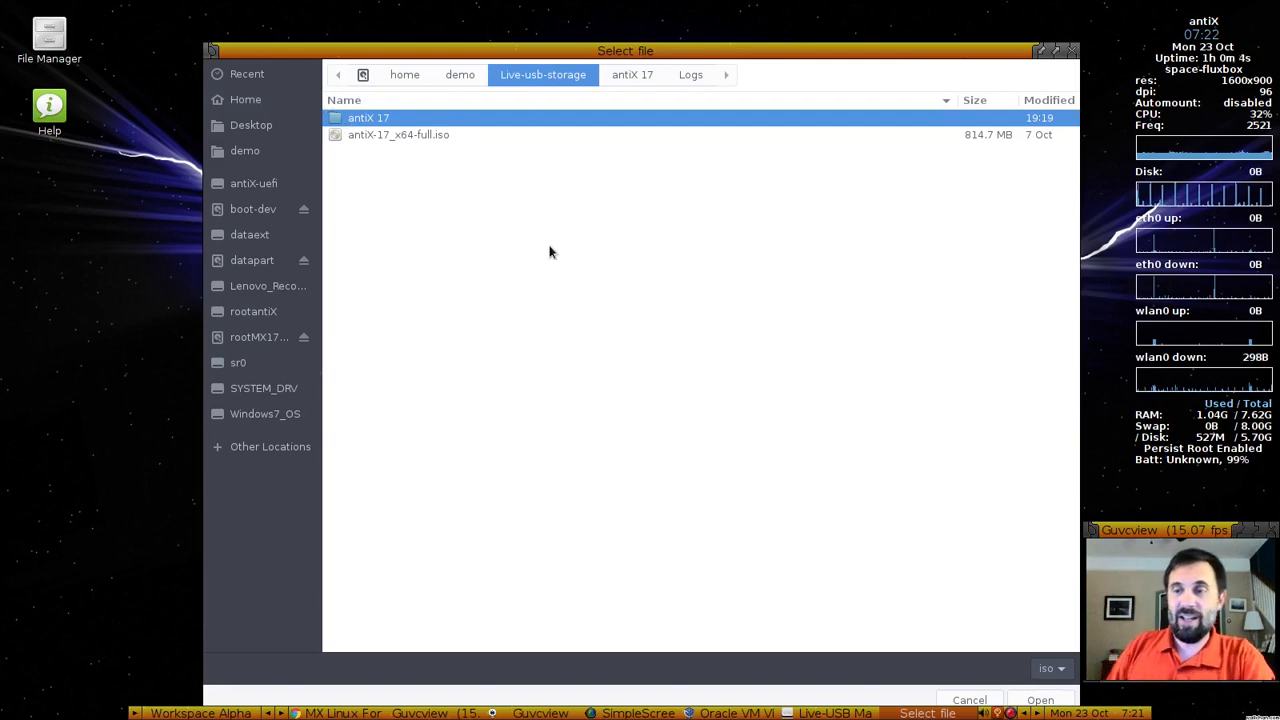
mouse_move(396, 152)
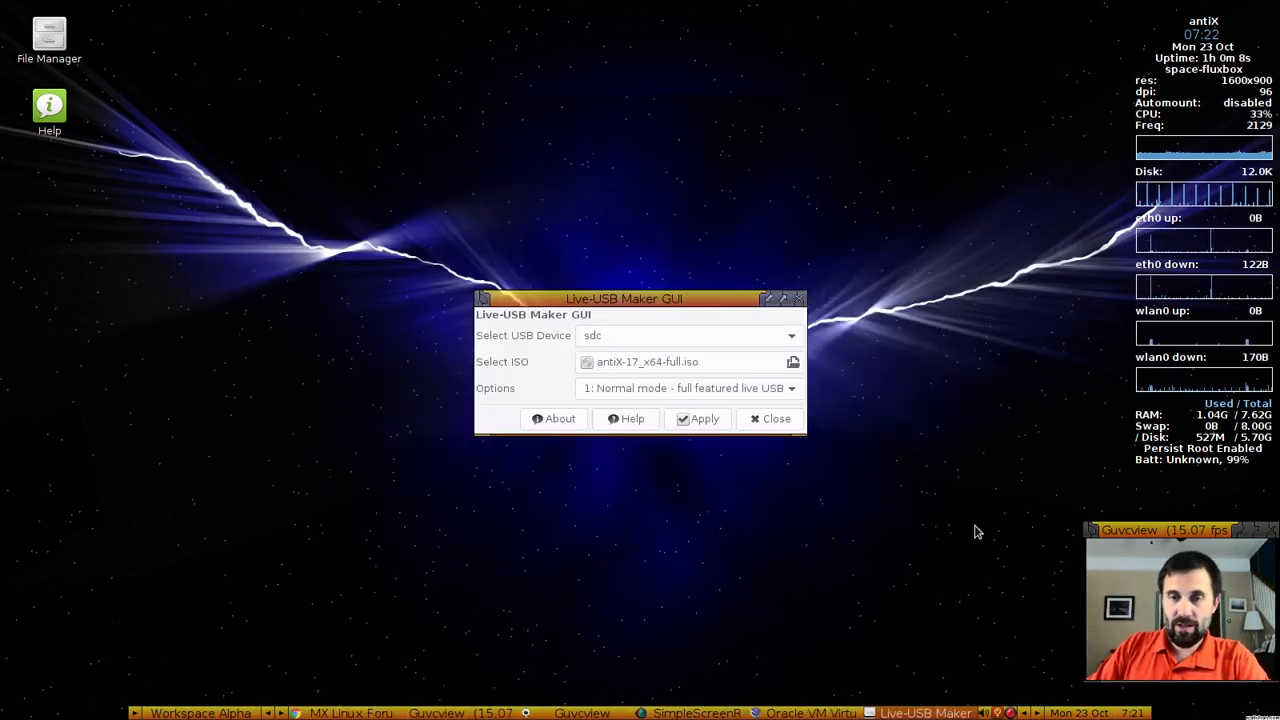
Apply the write of the antiX 17 ISO to sdc and dismiss the success message
click(698, 418)
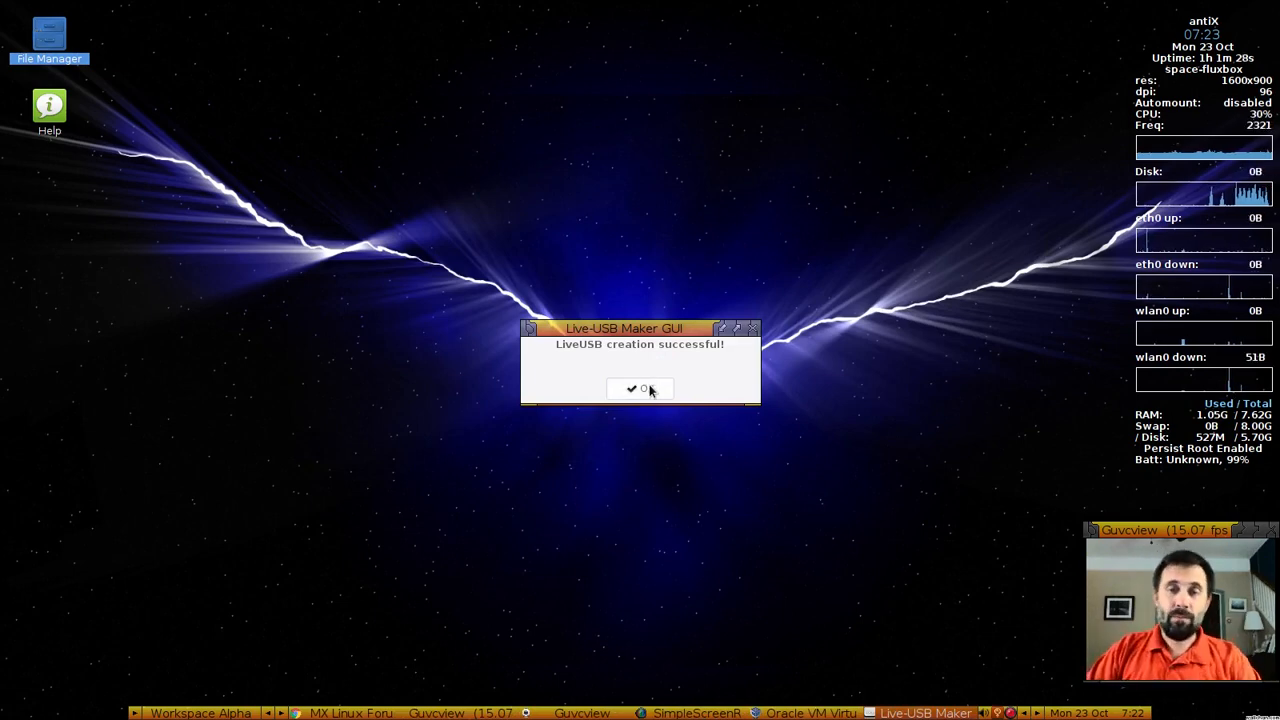
click(632, 388)
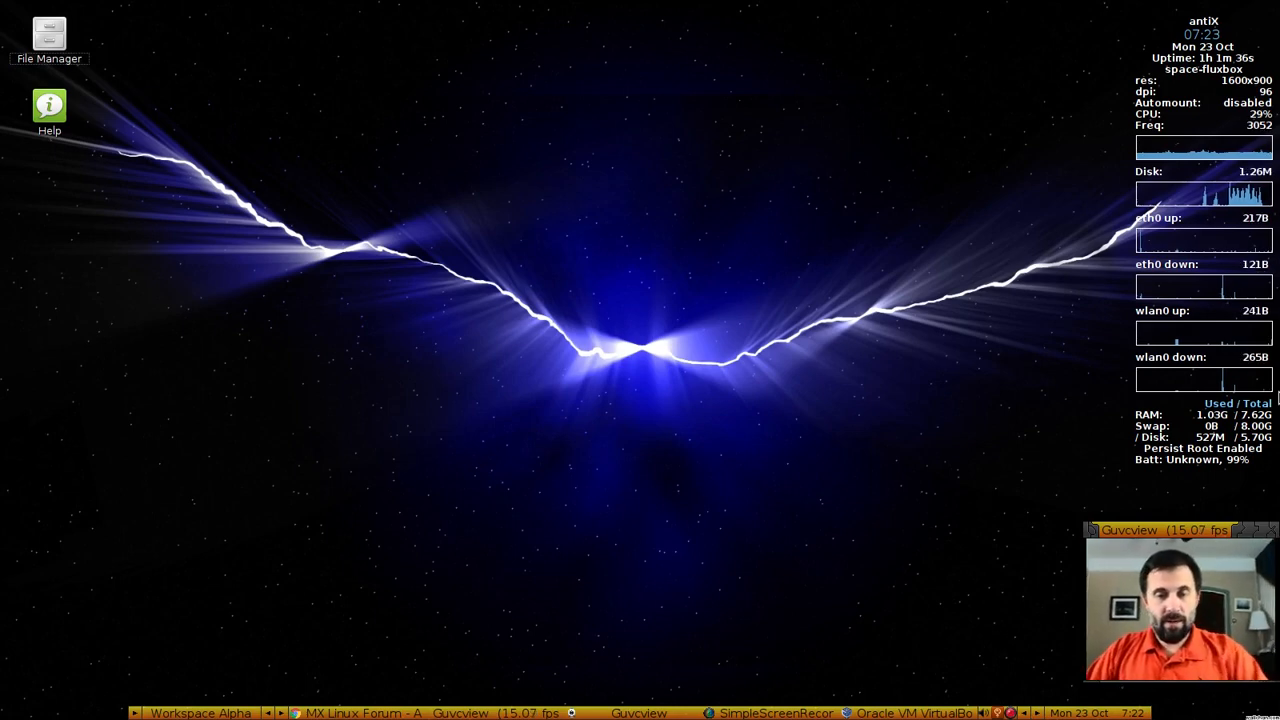
click(910, 712)
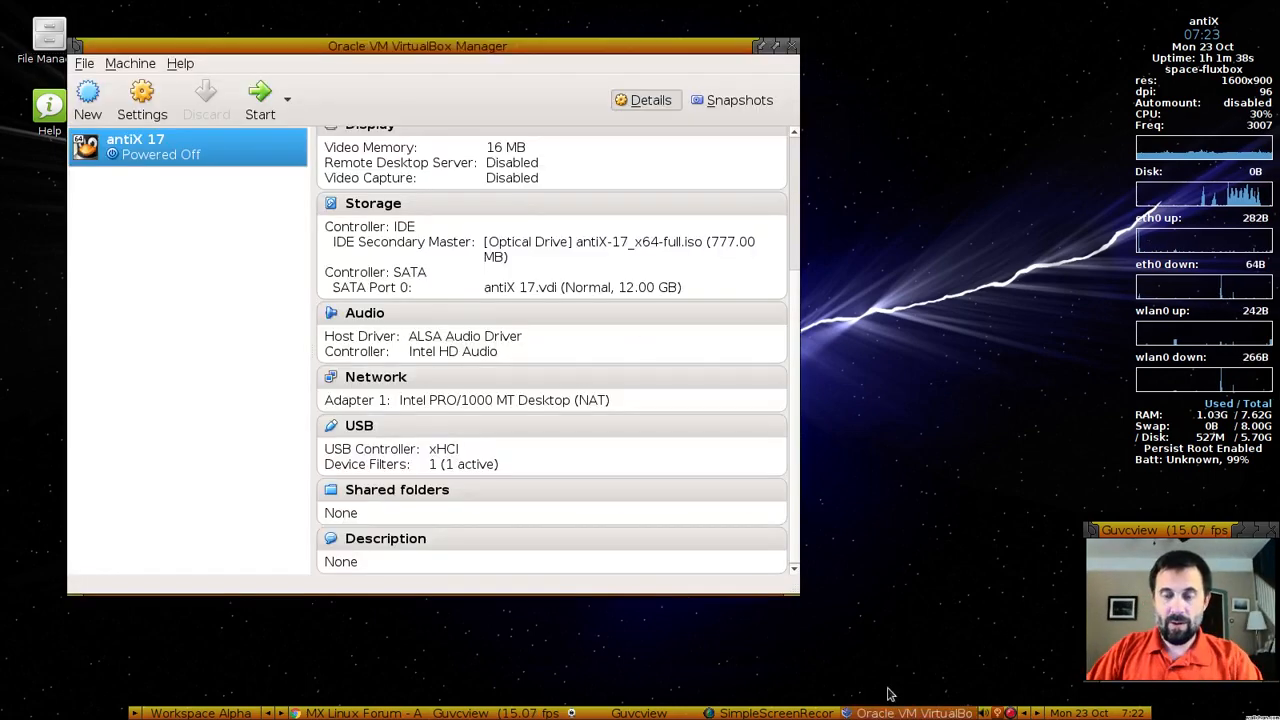
mouse_move(260, 100)
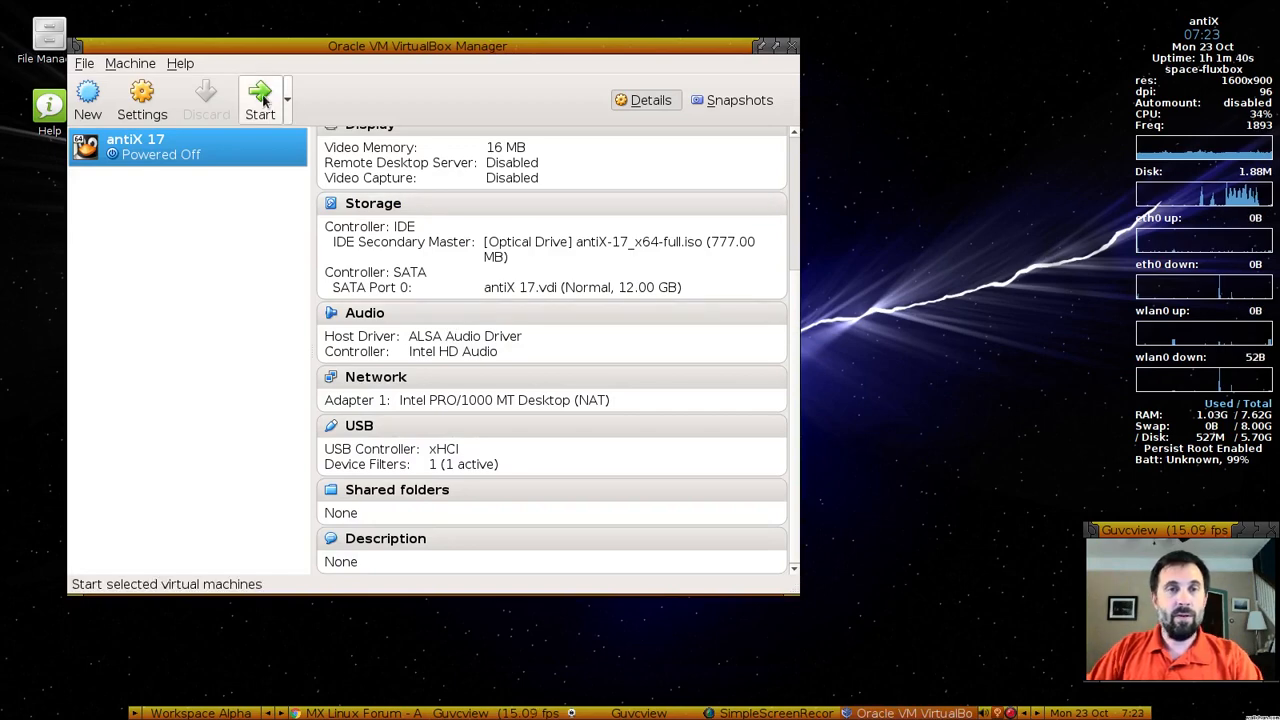
click(260, 100)
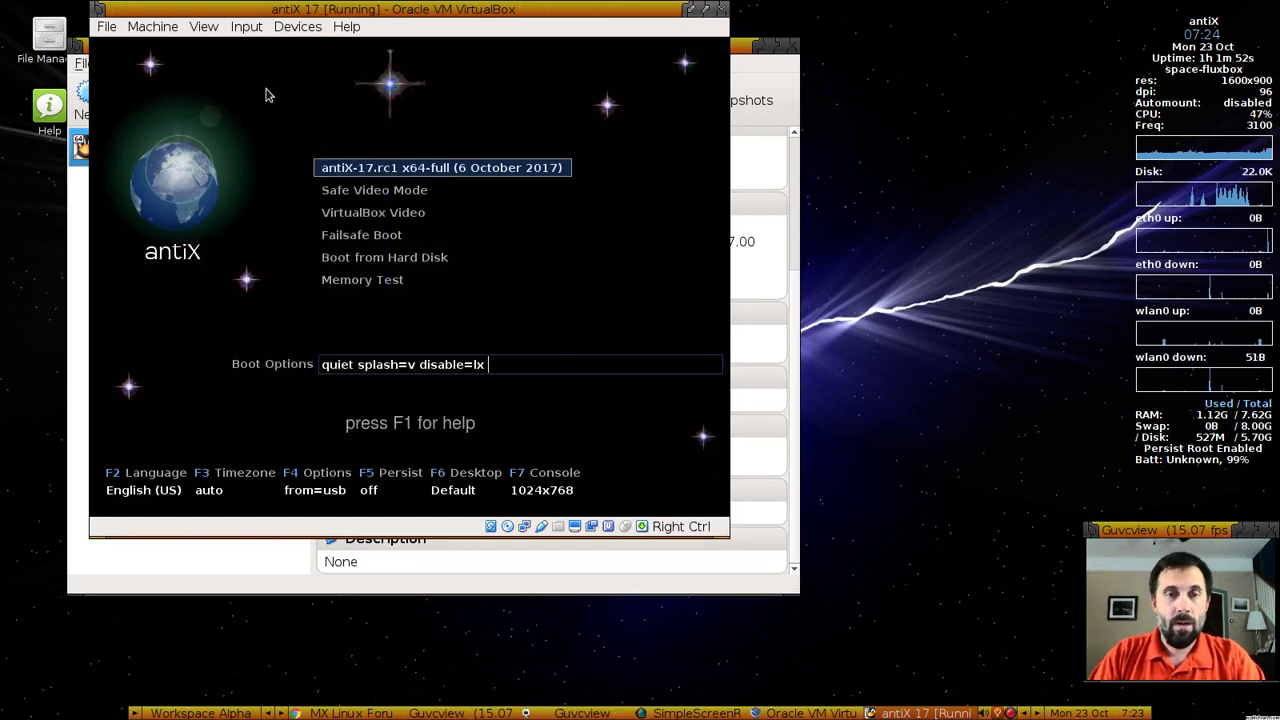
key(Return)
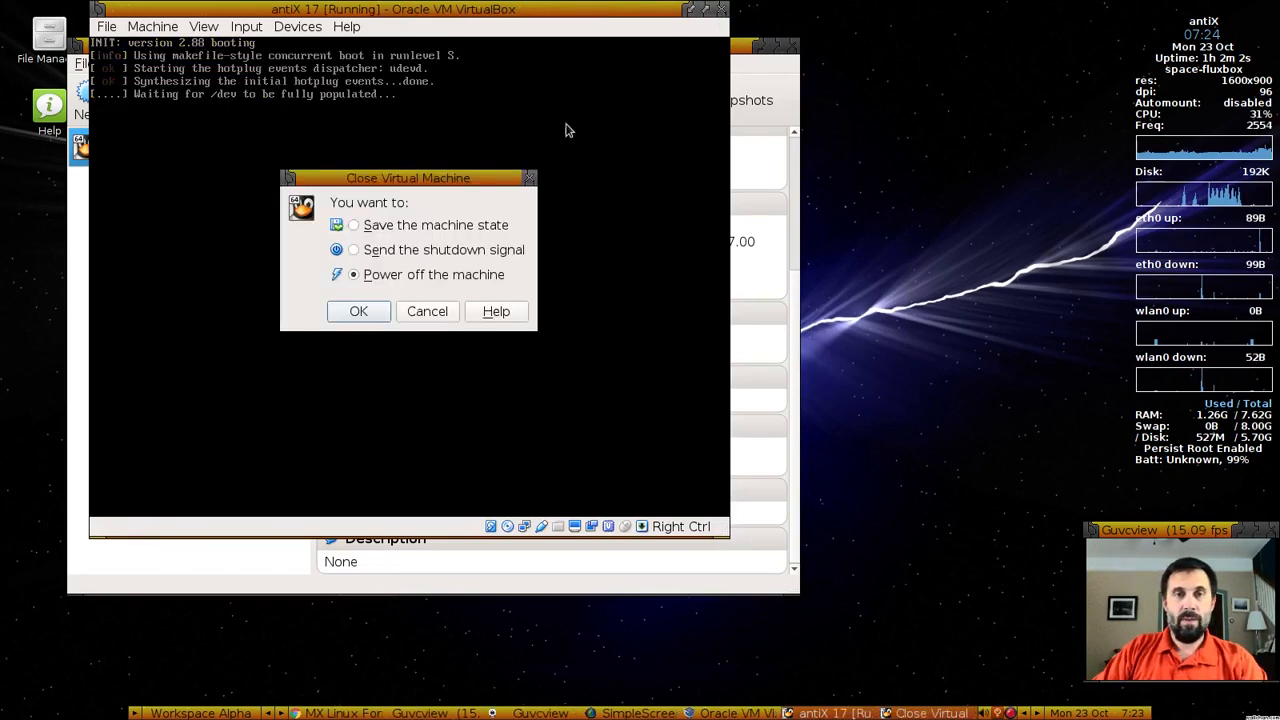
click(358, 312)
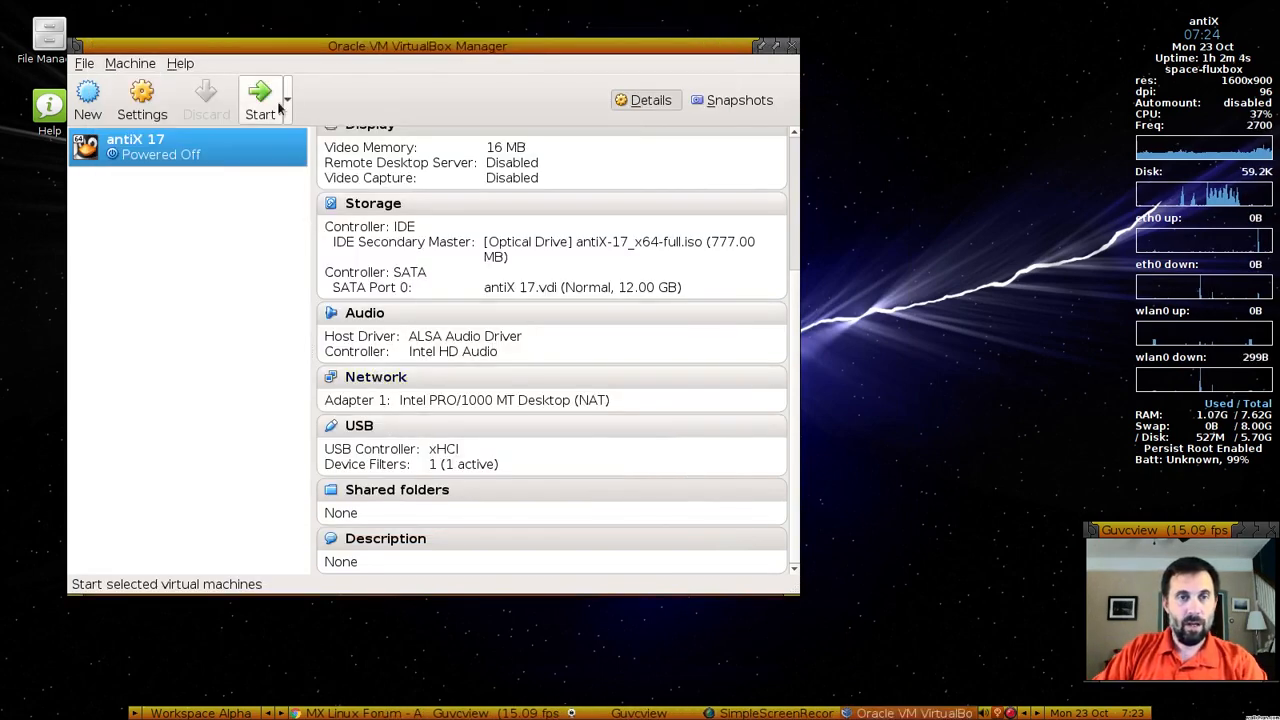
Boot antiX 17 with root persistence and enter 2 for a custom rootfs persistence file
click(260, 100)
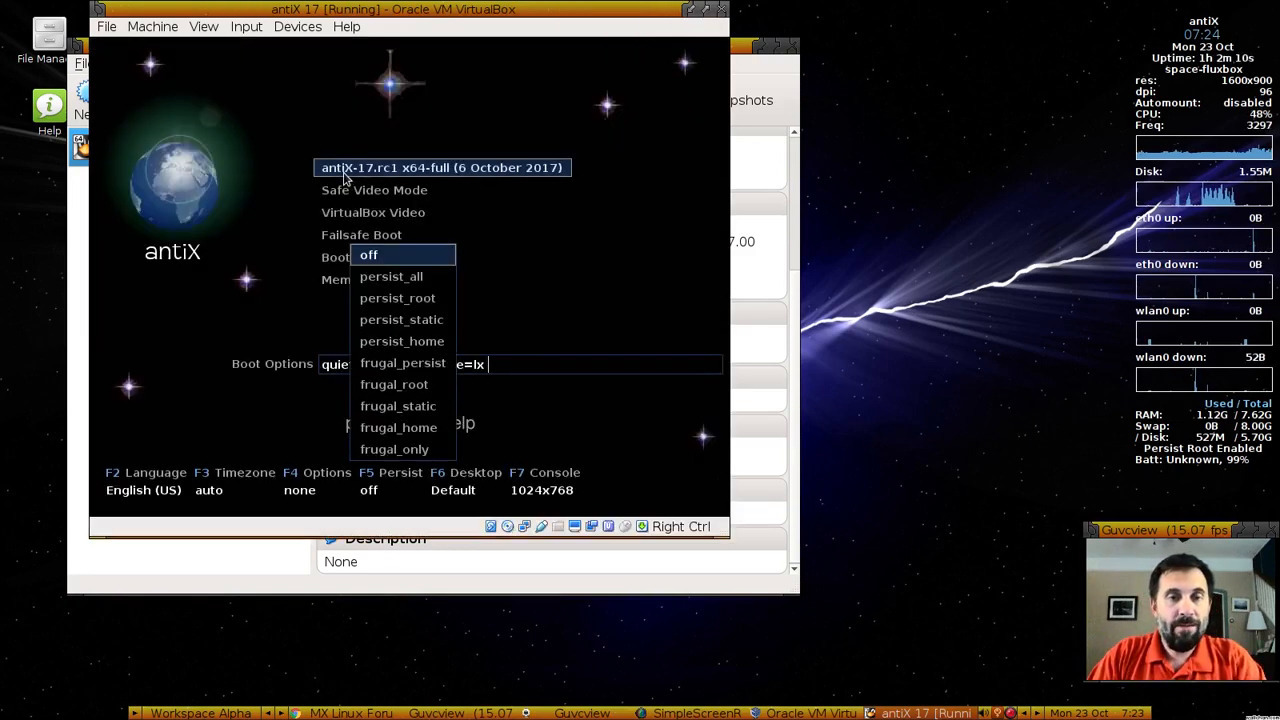
click(400, 320)
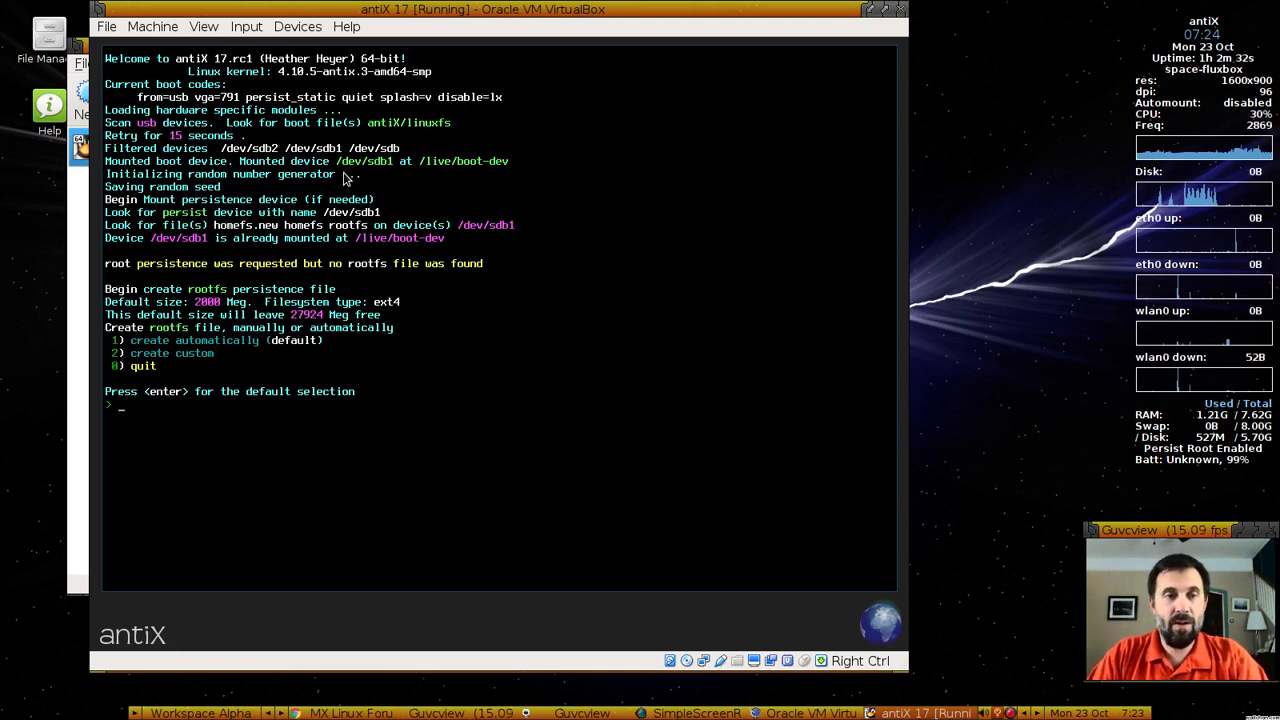
text(2)
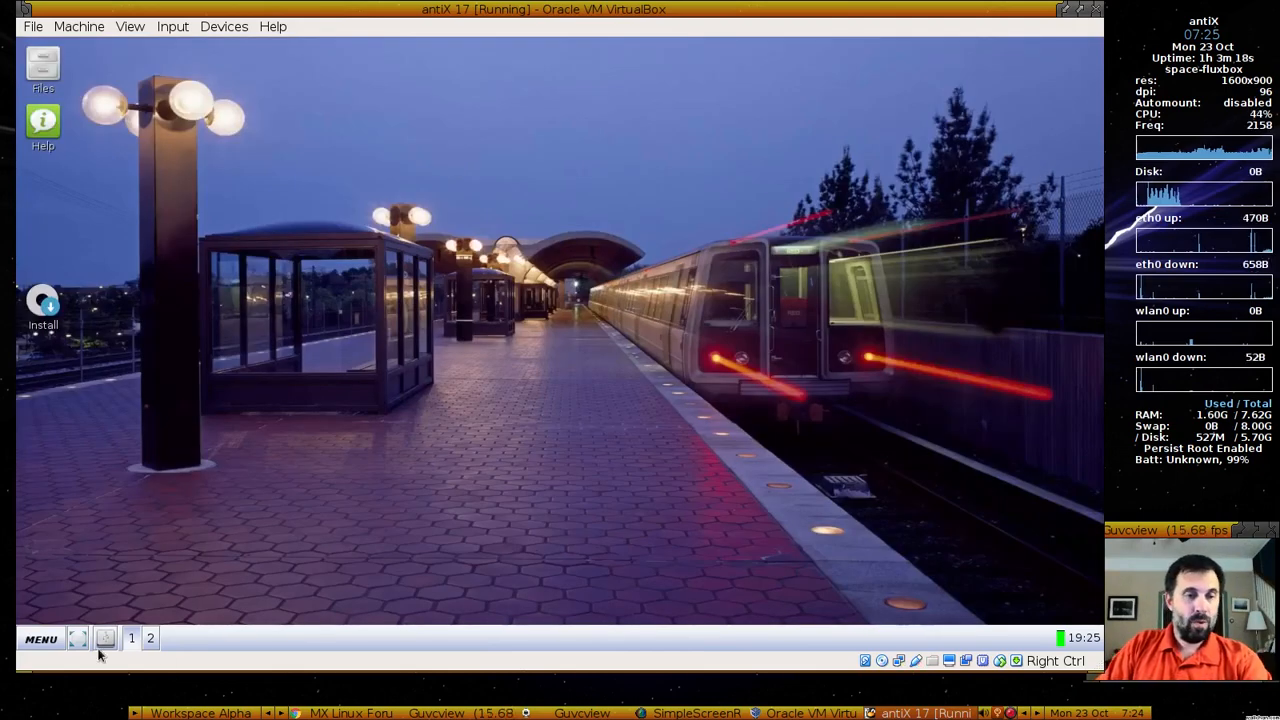
In a guest terminal, run sudo apt-get update and install simplescreenrecorder, answering y, then close it
click(40, 638)
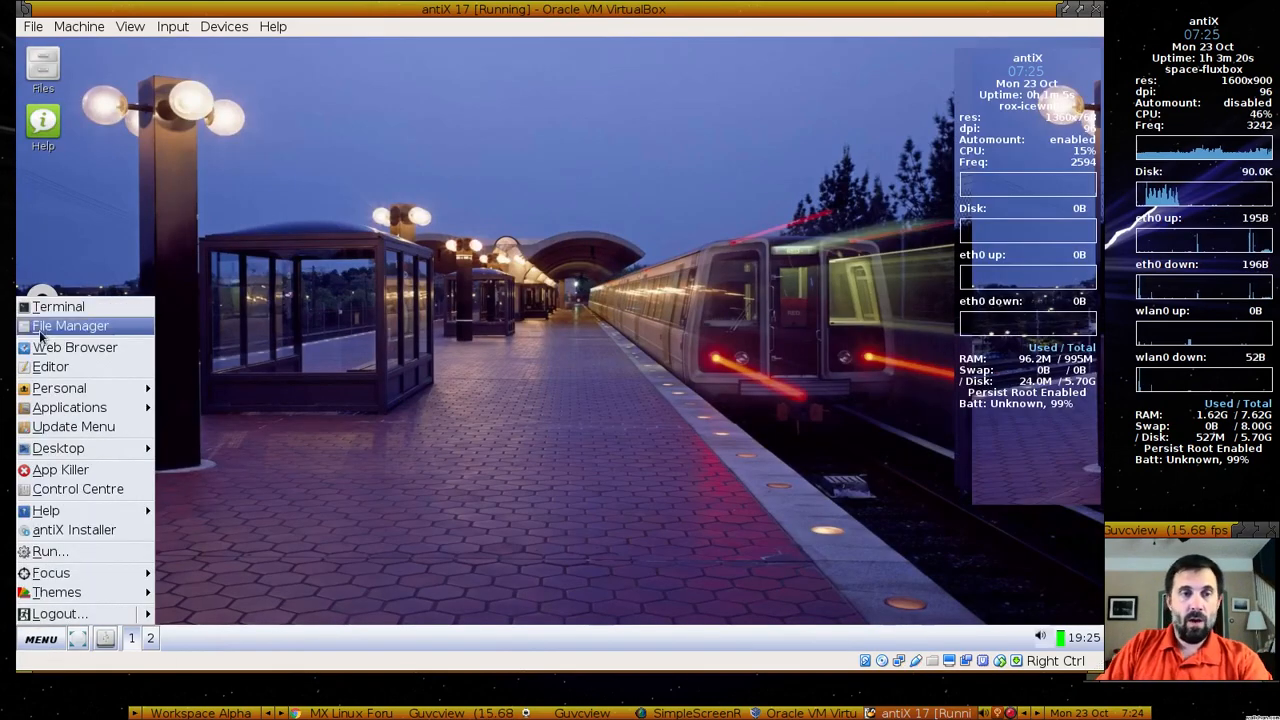
click(58, 306)
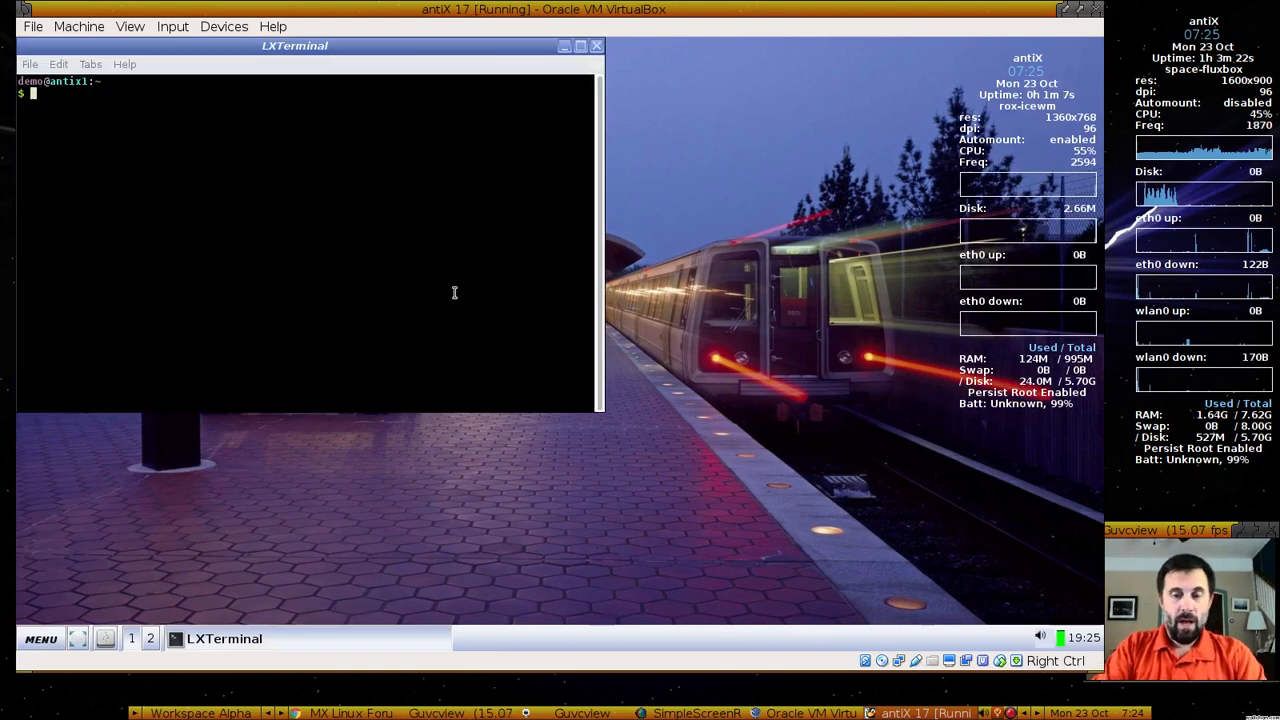
text(sudo apt-get insta)
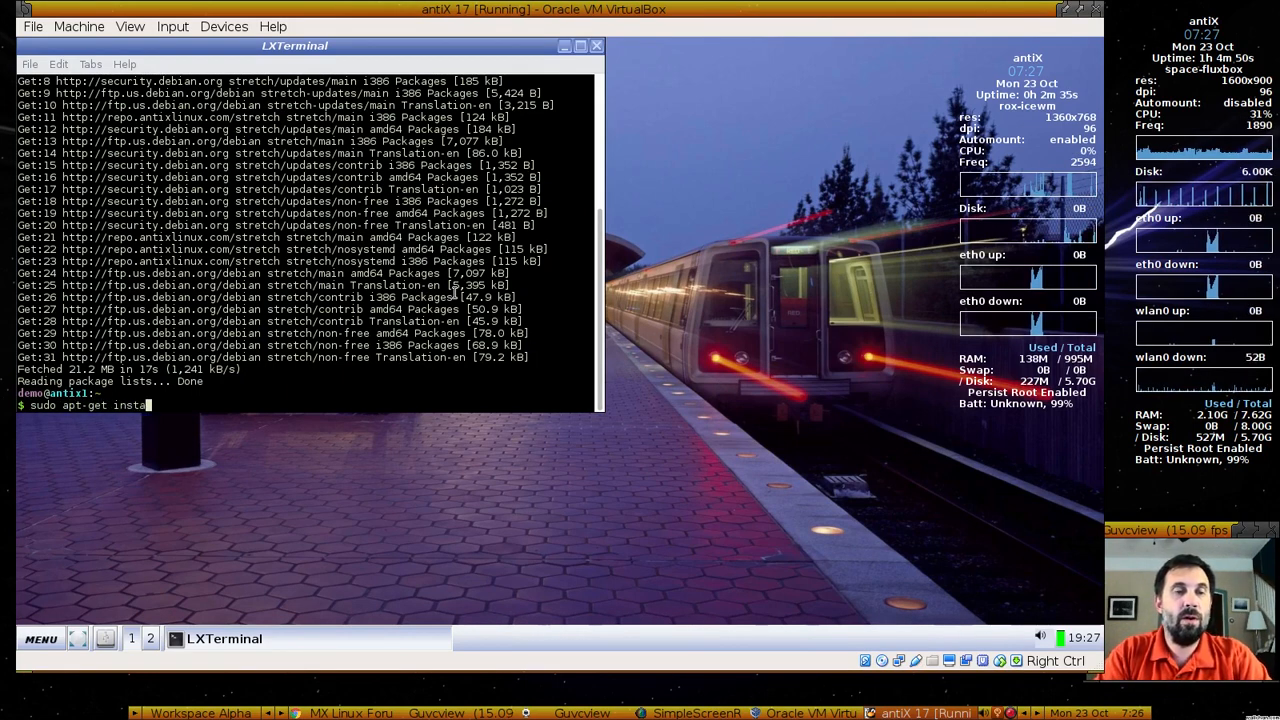
text(ll simplescreenrecorder)
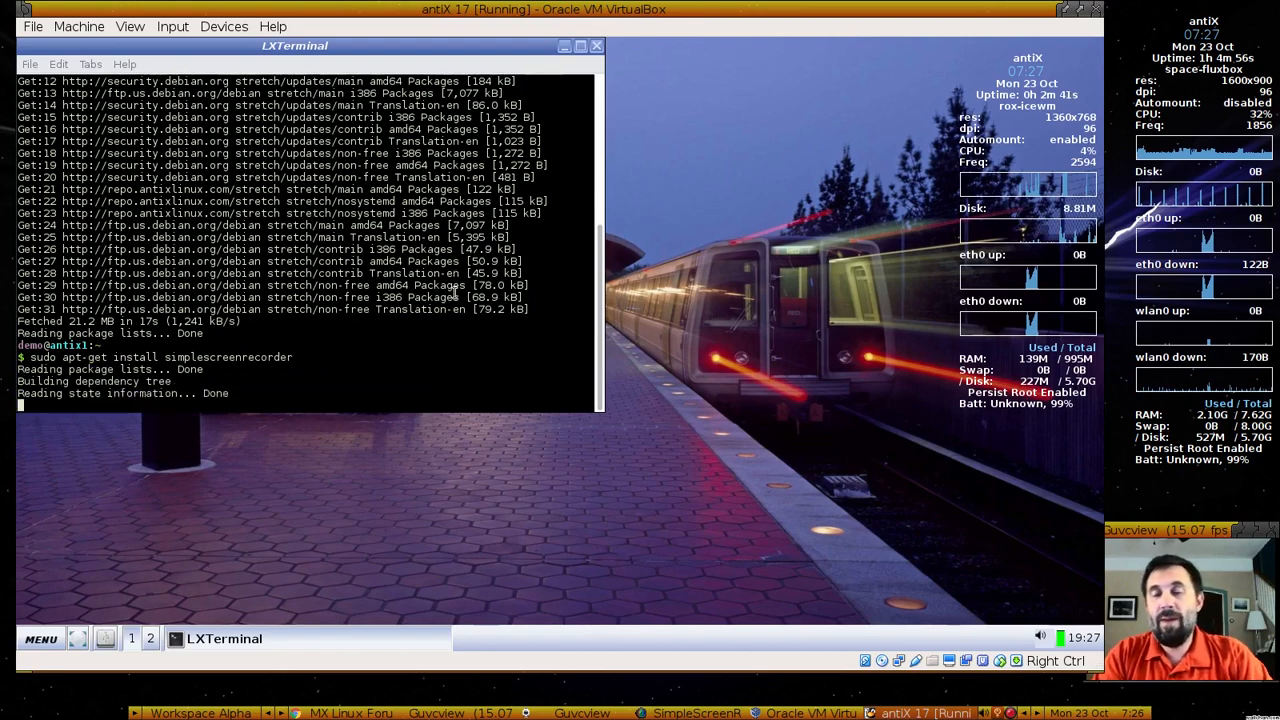
text(y)
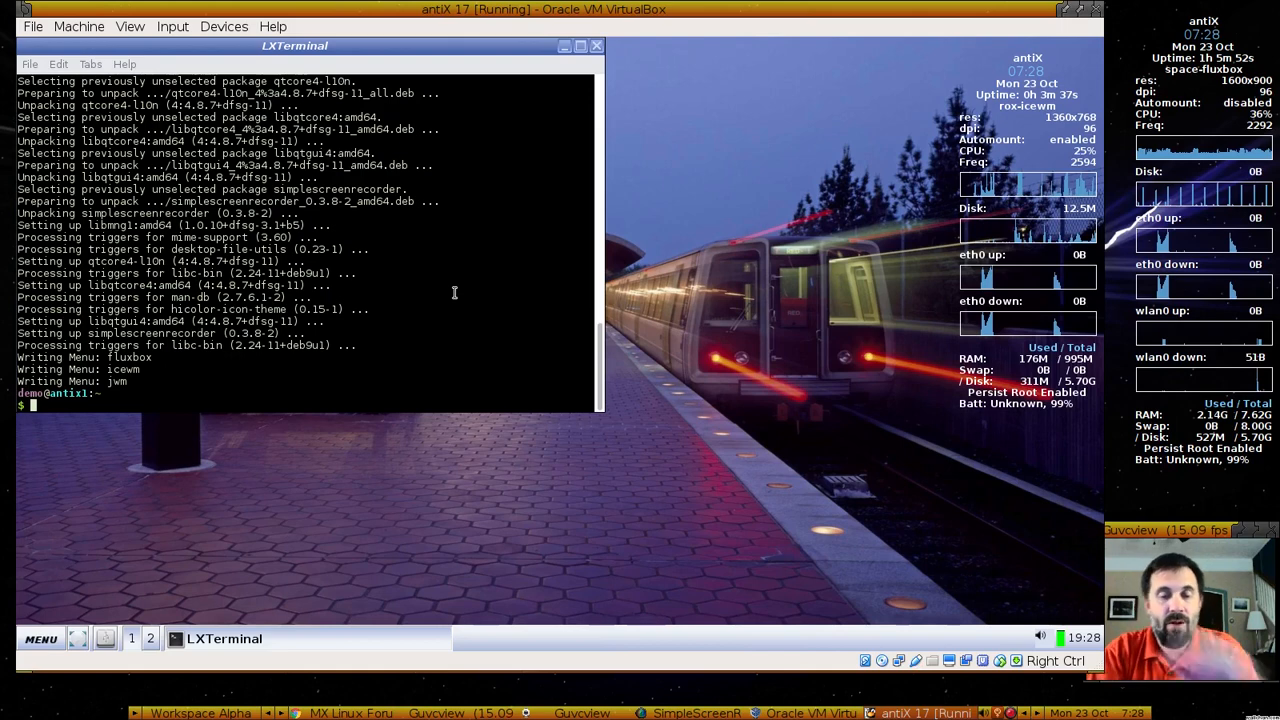
click(564, 44)
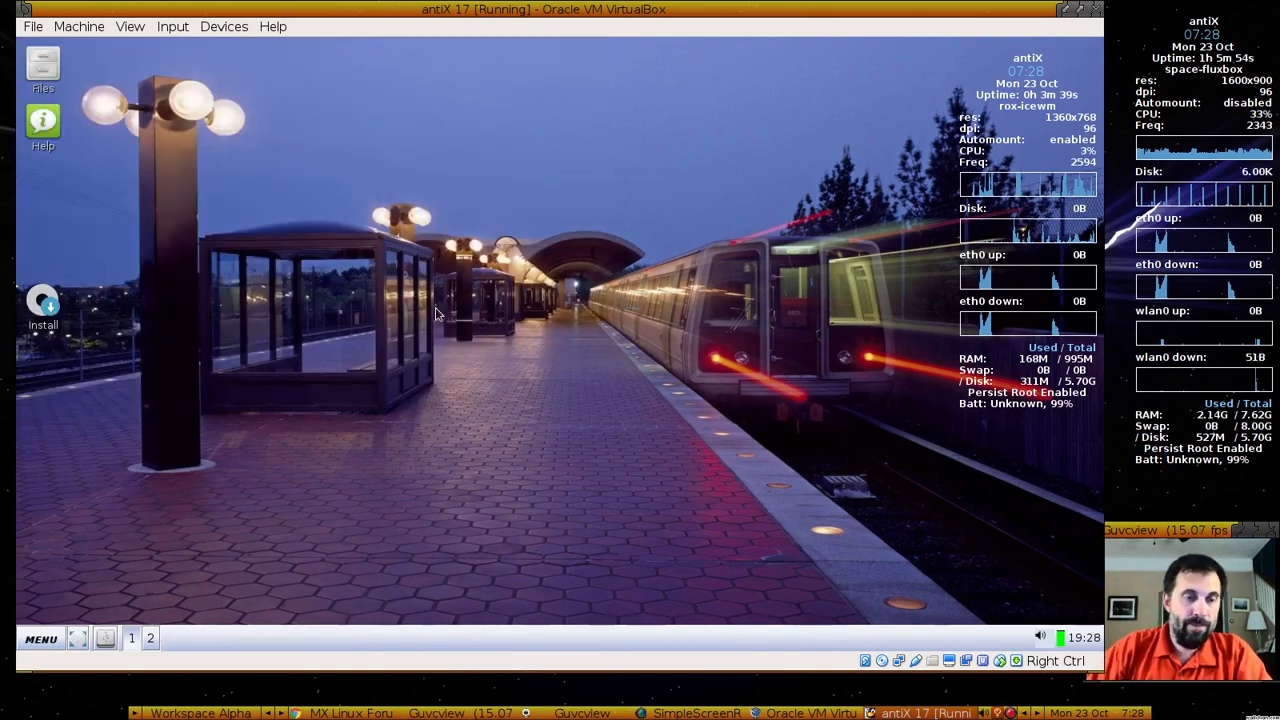
Shut down the antiX guest via Menu > Logout so antiX 17 is powered off
click(40, 638)
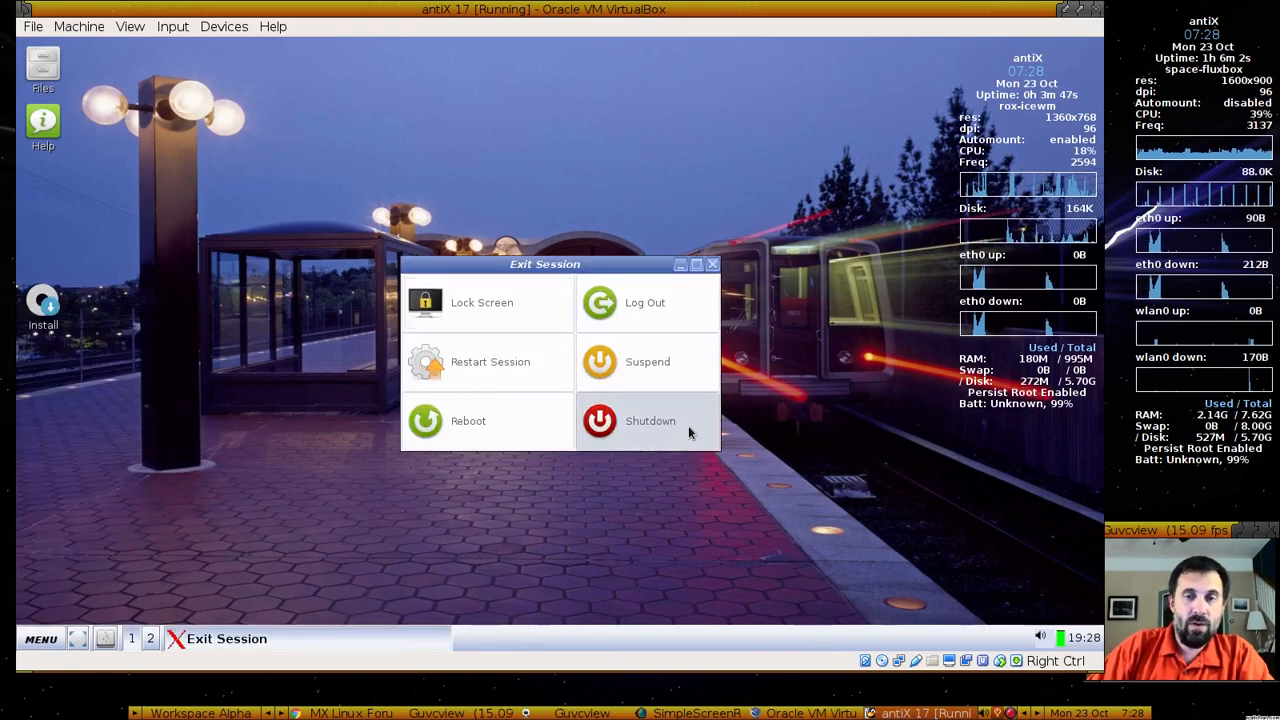
click(600, 420)
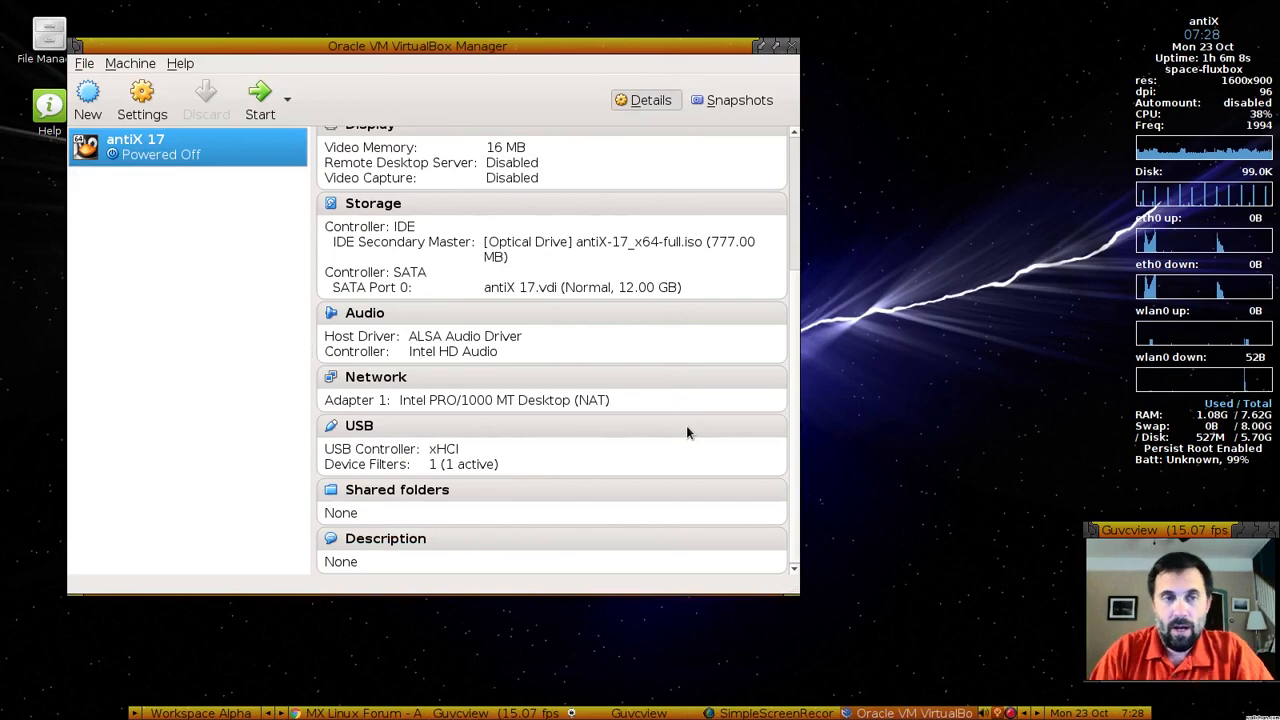
Boot antiX 17 again with persist_static and put away the VirtualBox Manager window
click(260, 100)
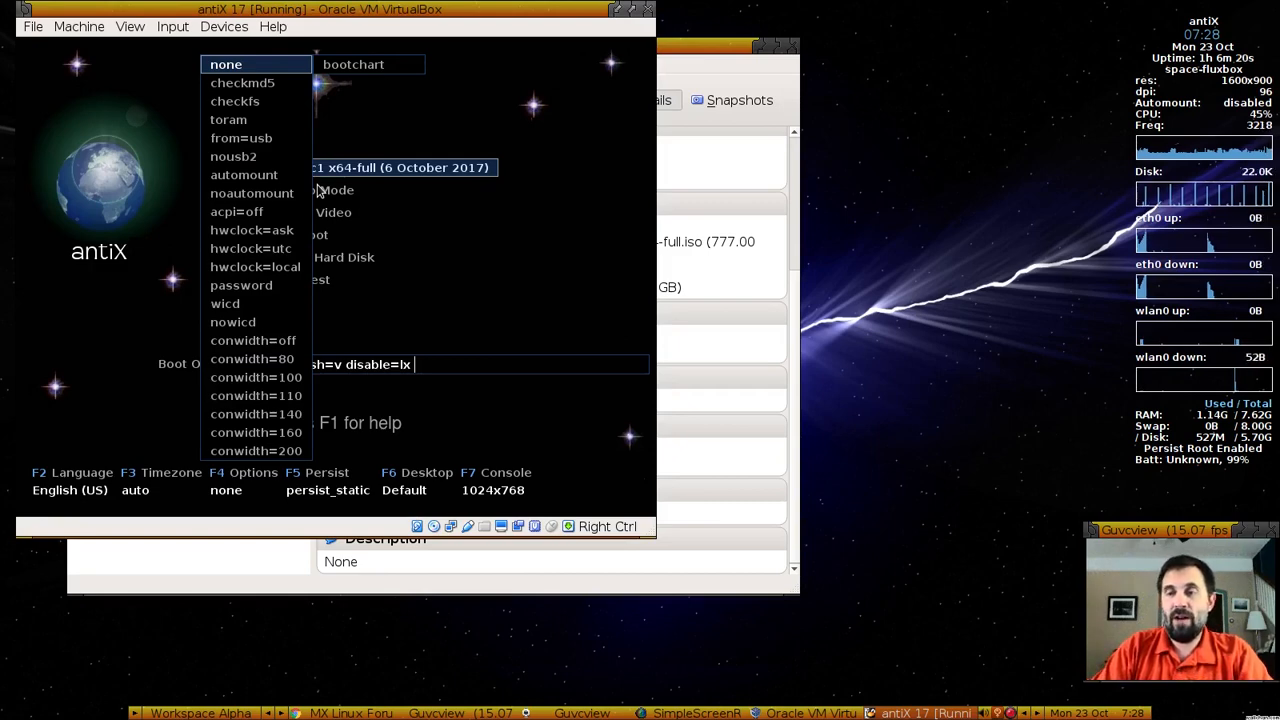
key(Down)
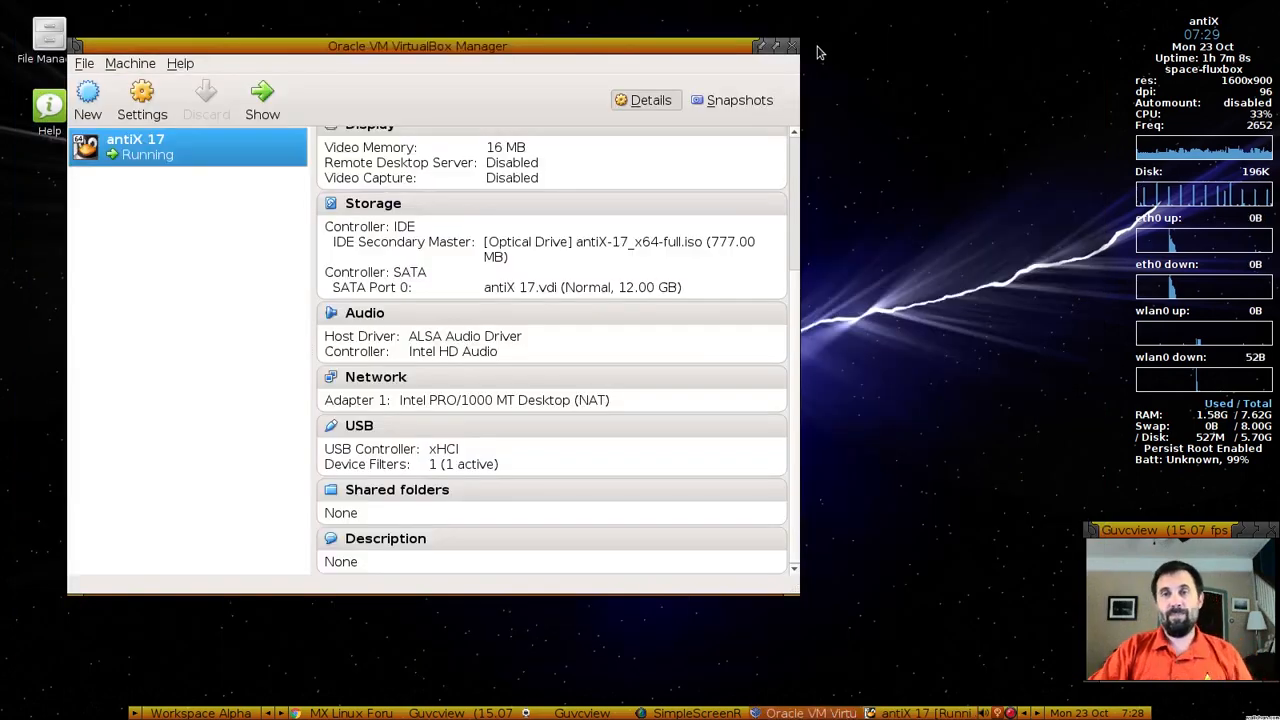
click(792, 46)
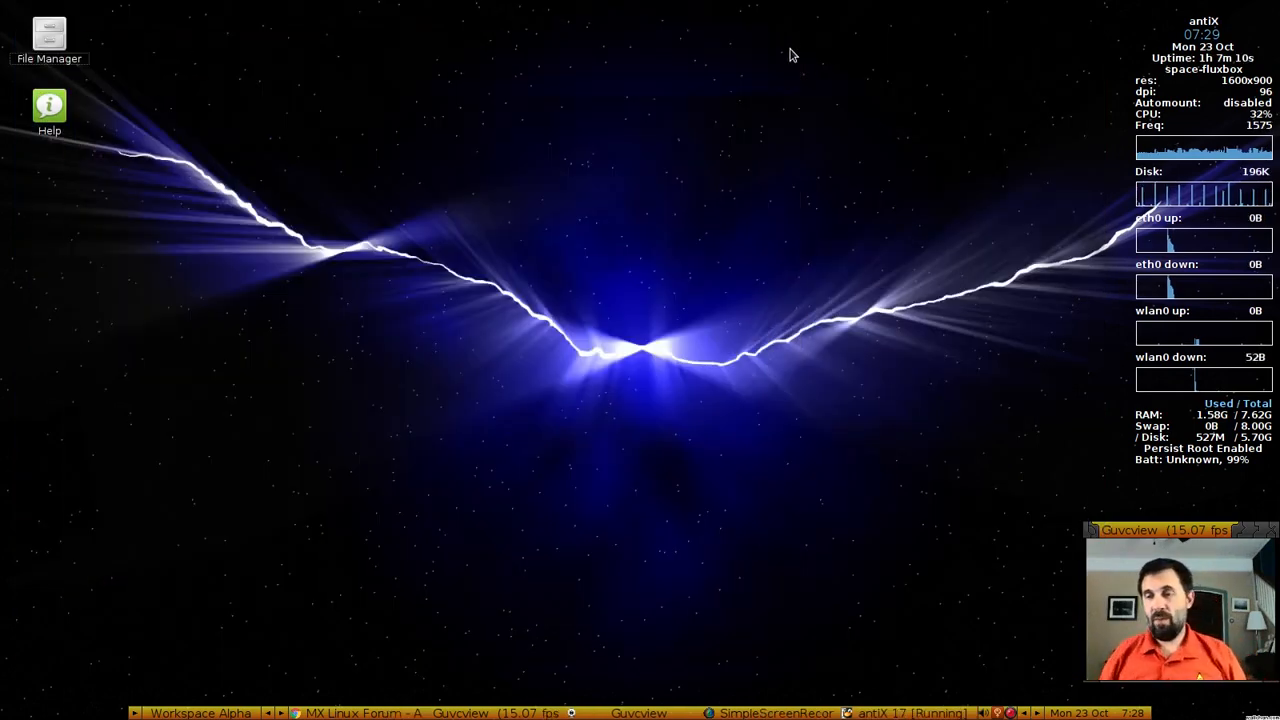